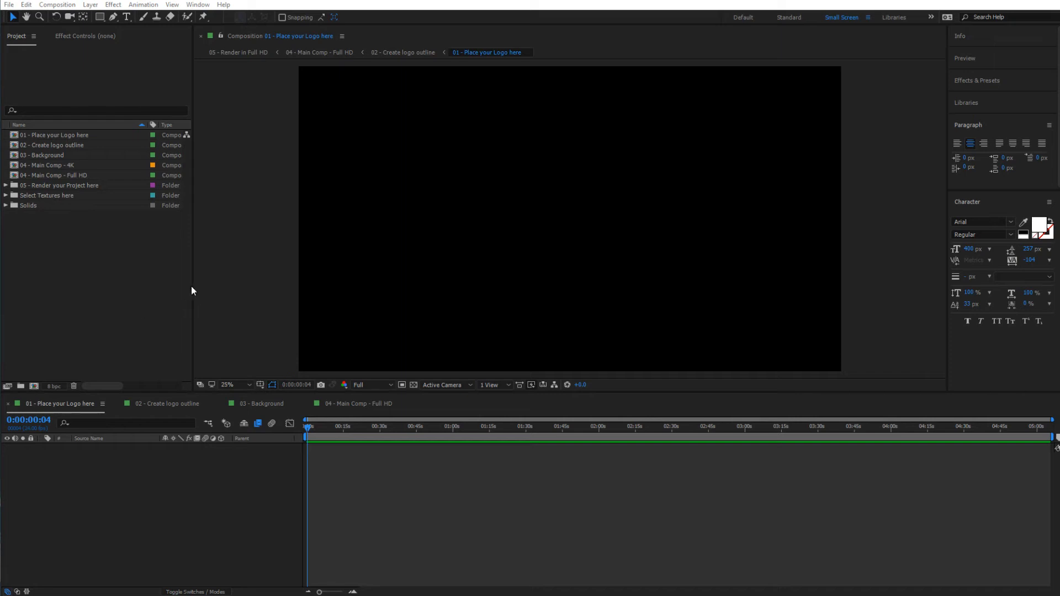
mouse_move(213, 343)
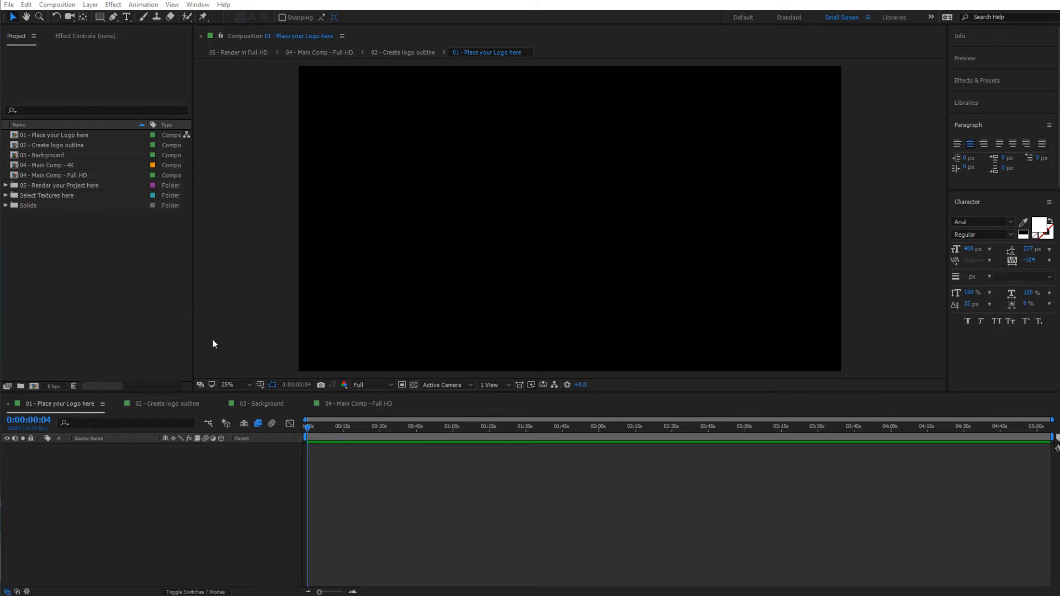
mouse_move(221, 282)
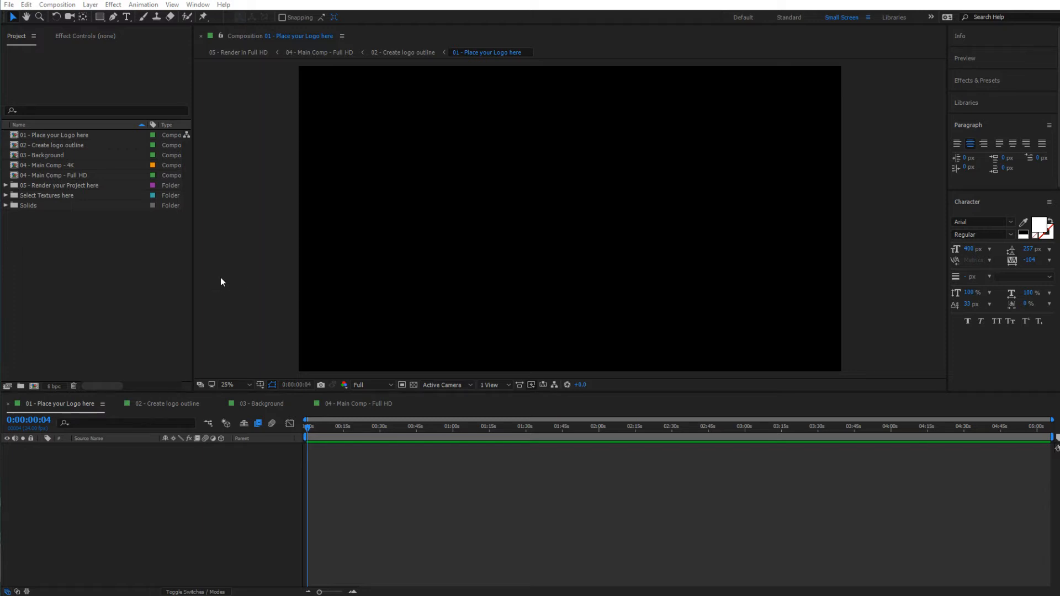
mouse_move(137, 221)
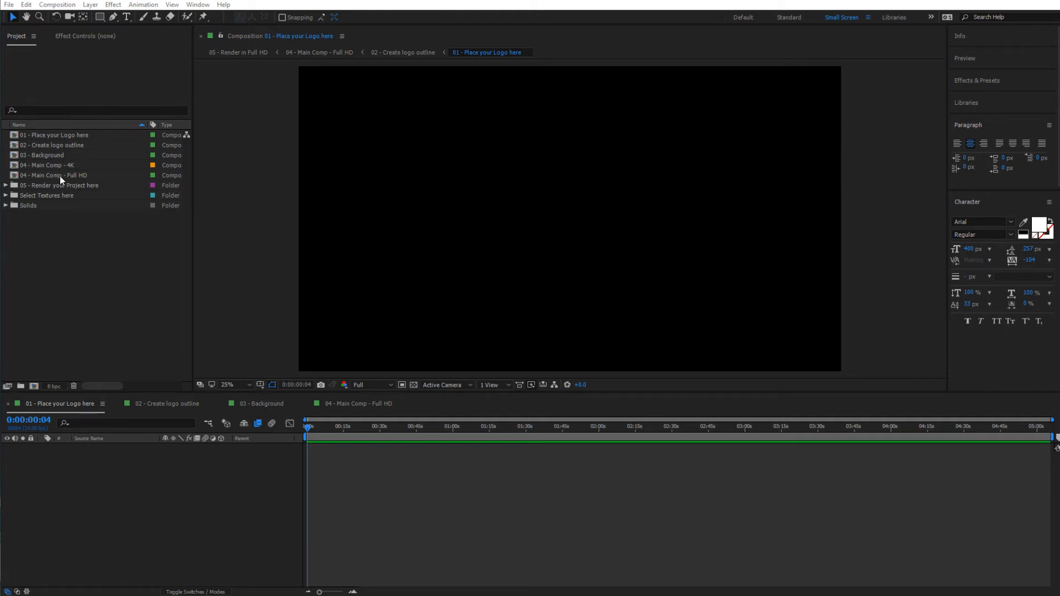
Preview the main comp and logo placeholder, then open 04 - Main Comp - Full HD and scan its layers
click(48, 176)
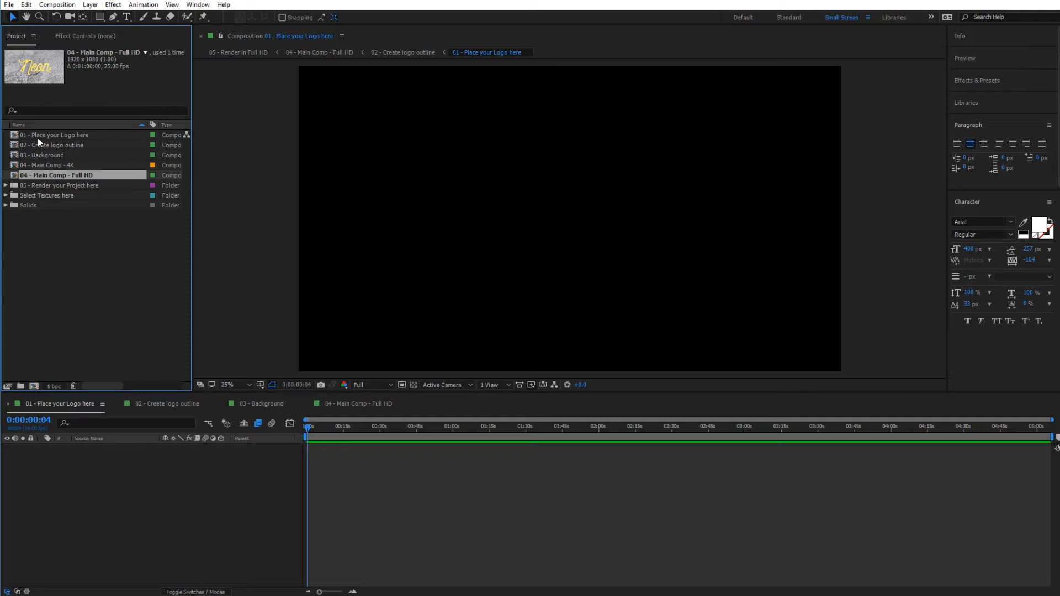
click(55, 135)
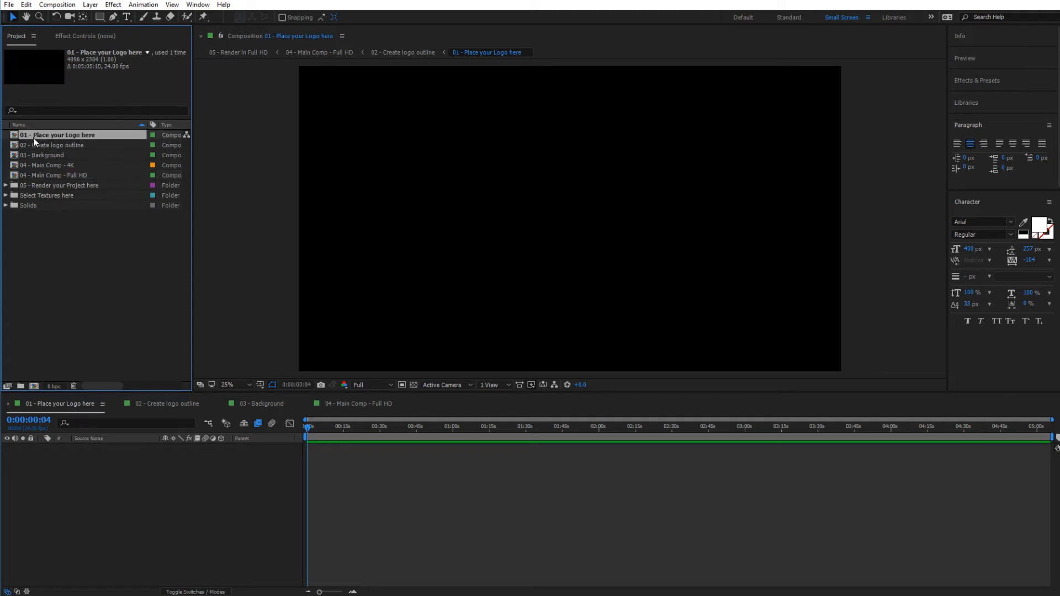
mouse_move(46, 155)
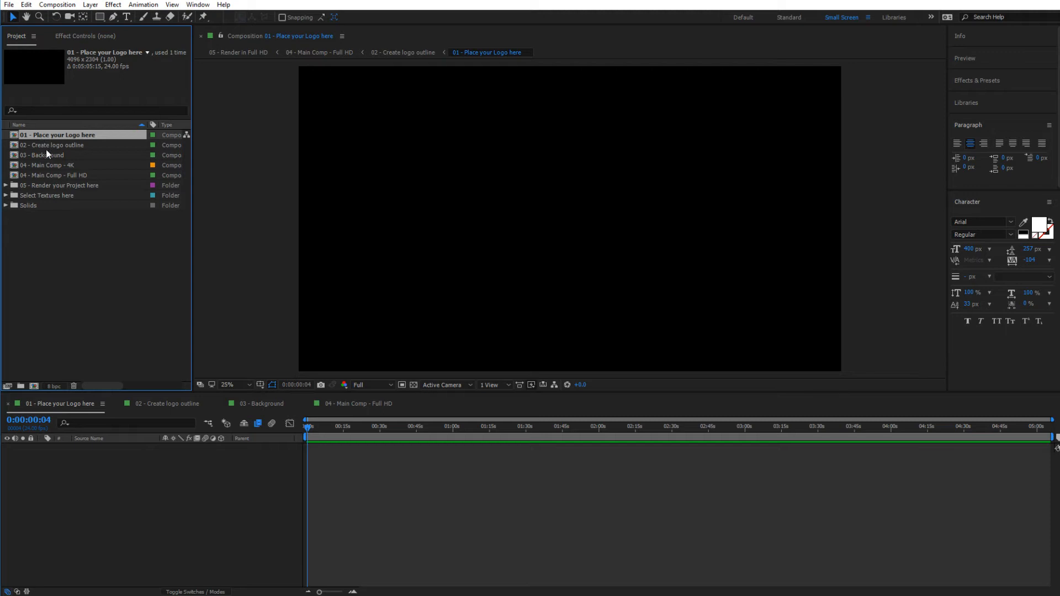
mouse_move(51, 167)
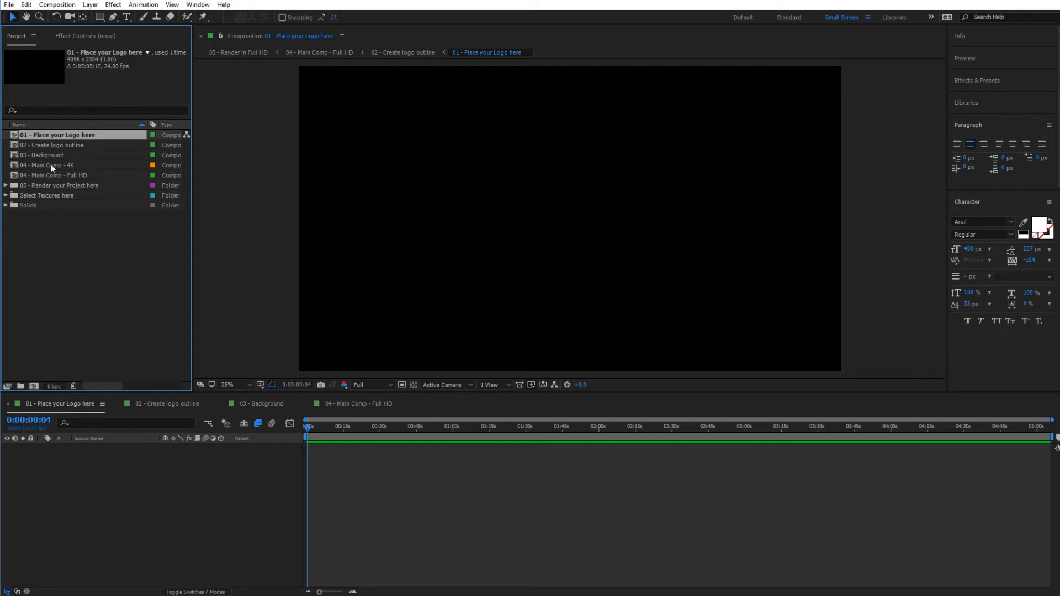
mouse_move(43, 182)
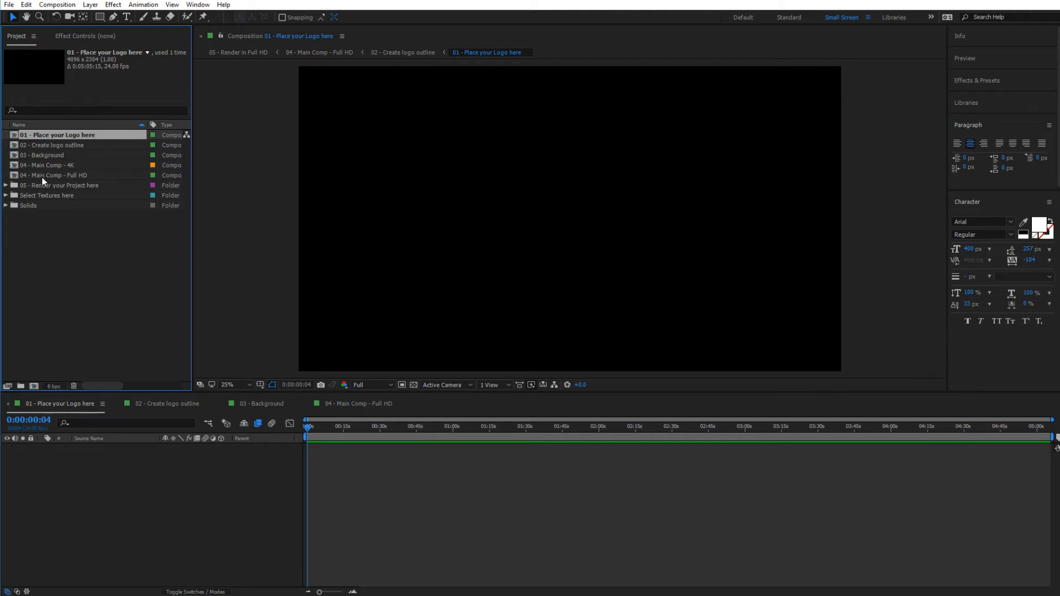
click(57, 176)
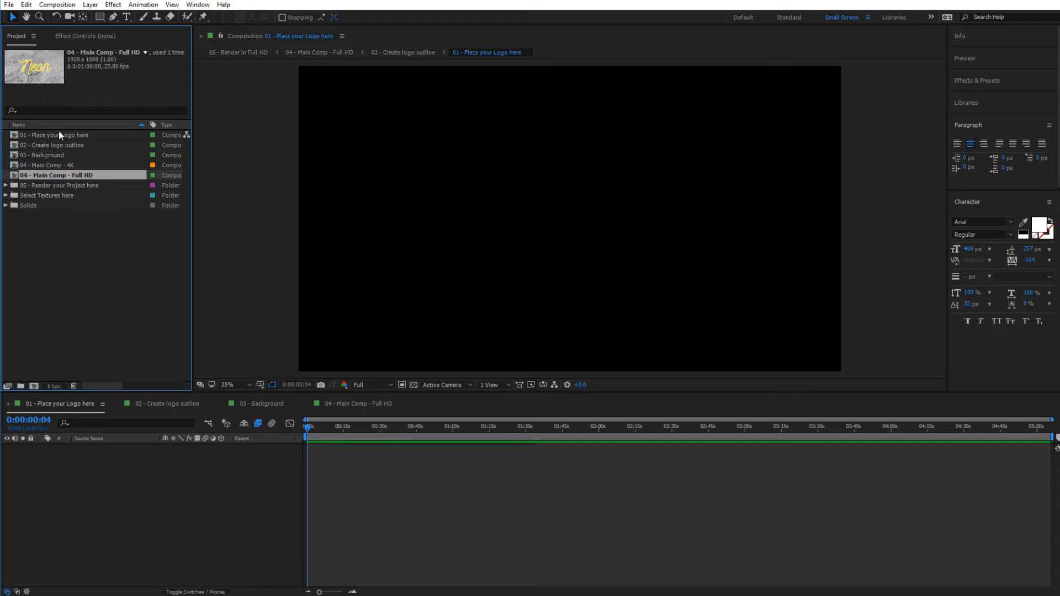
mouse_move(58, 135)
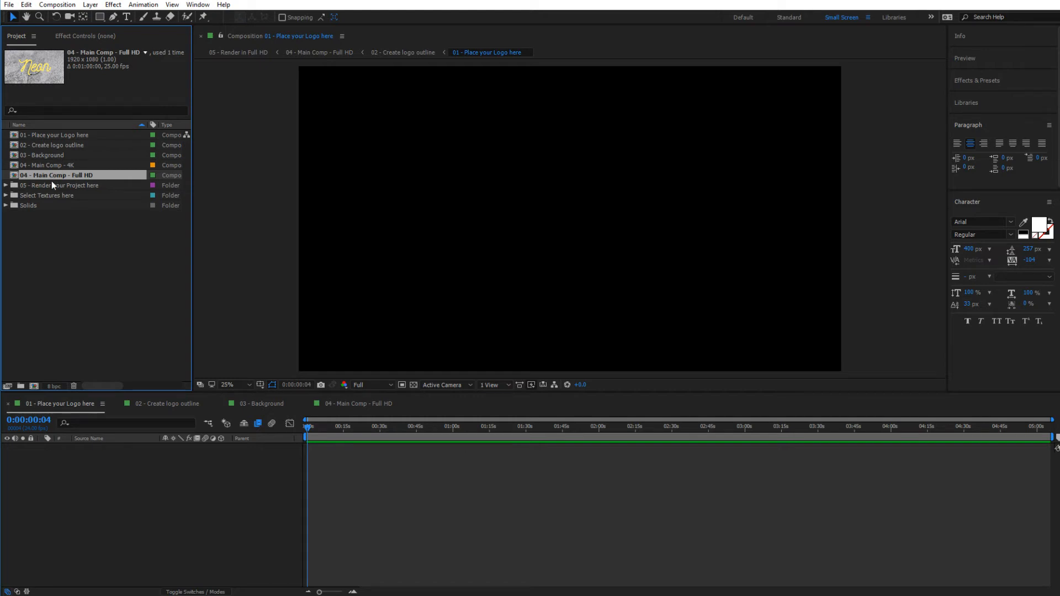
mouse_move(42, 192)
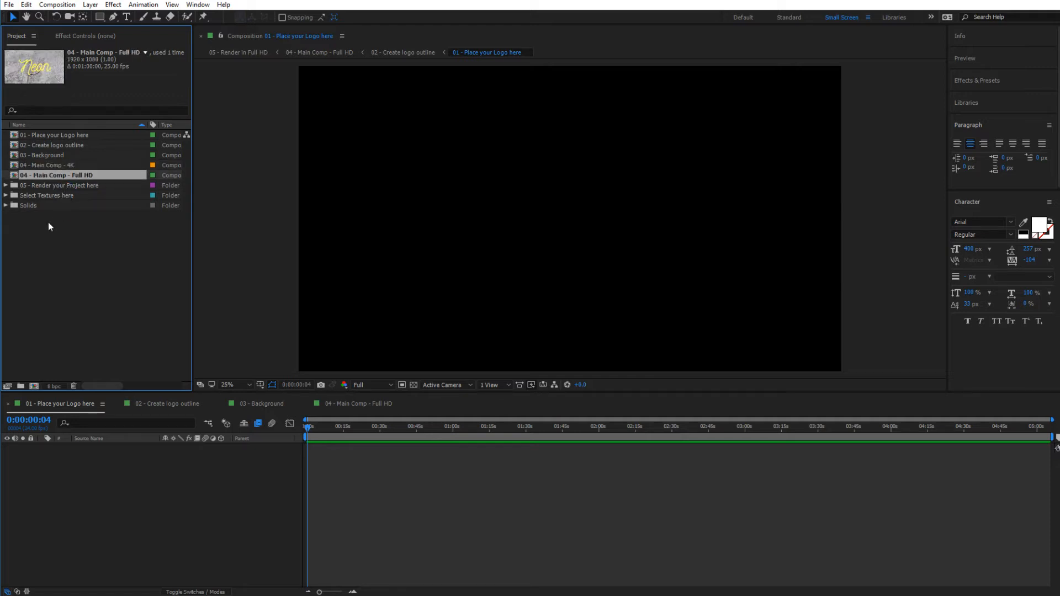
mouse_move(60, 191)
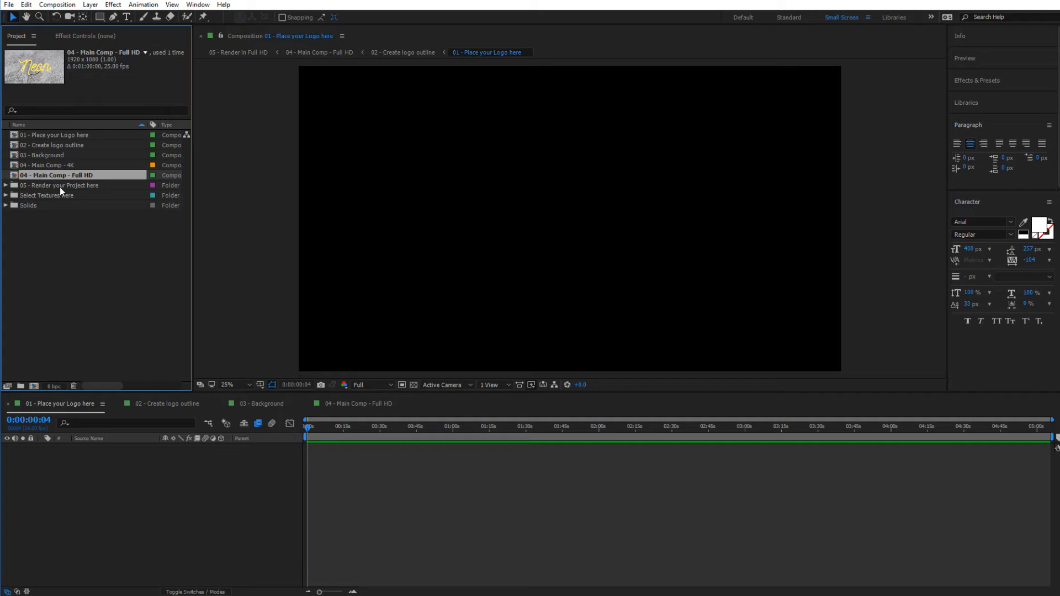
mouse_move(42, 177)
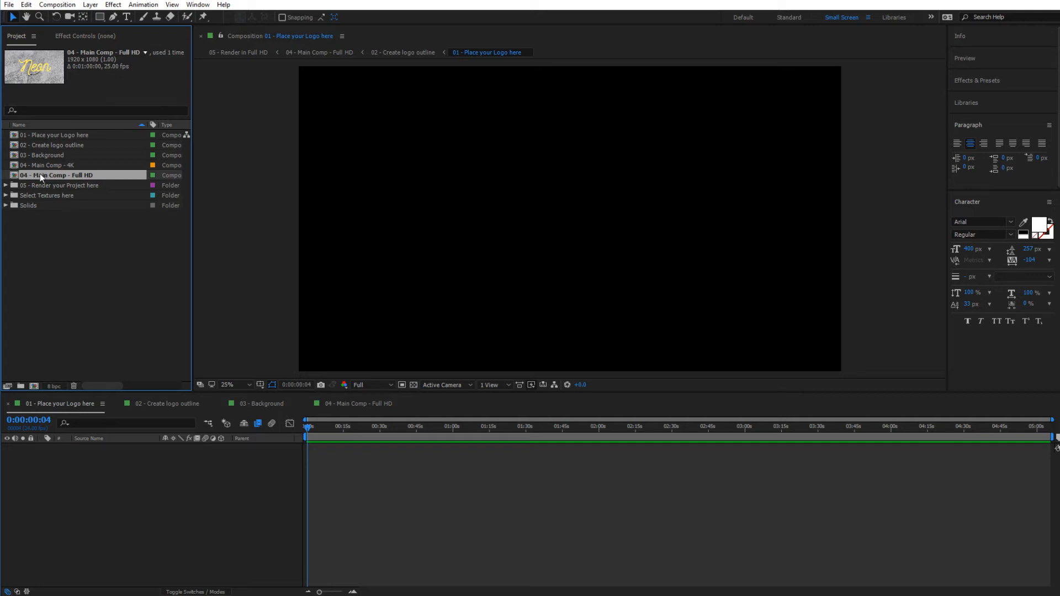
double_click(46, 164)
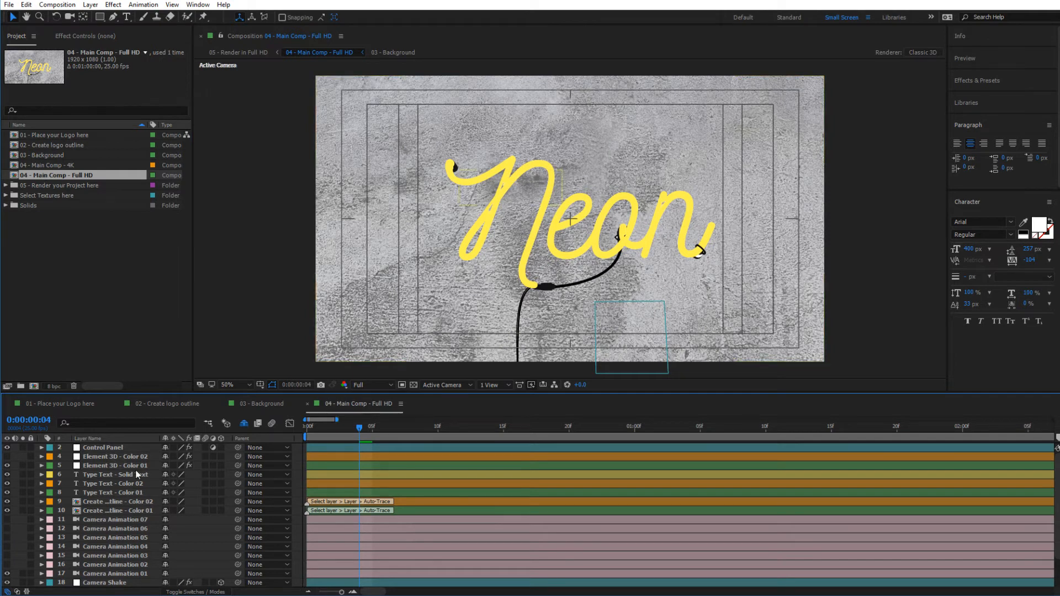
scroll(down, 3)
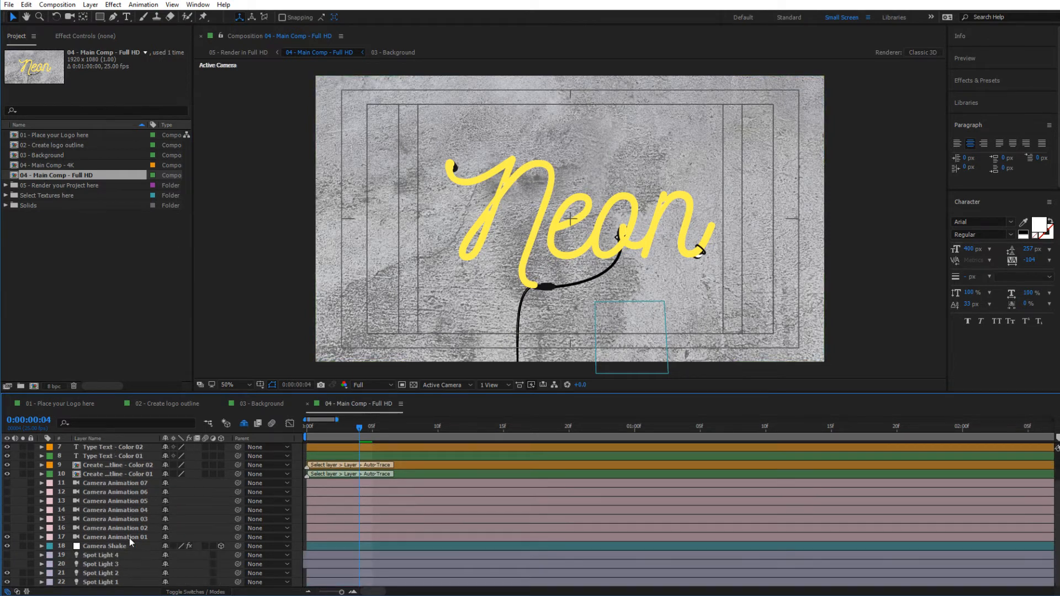
scroll(up, 3)
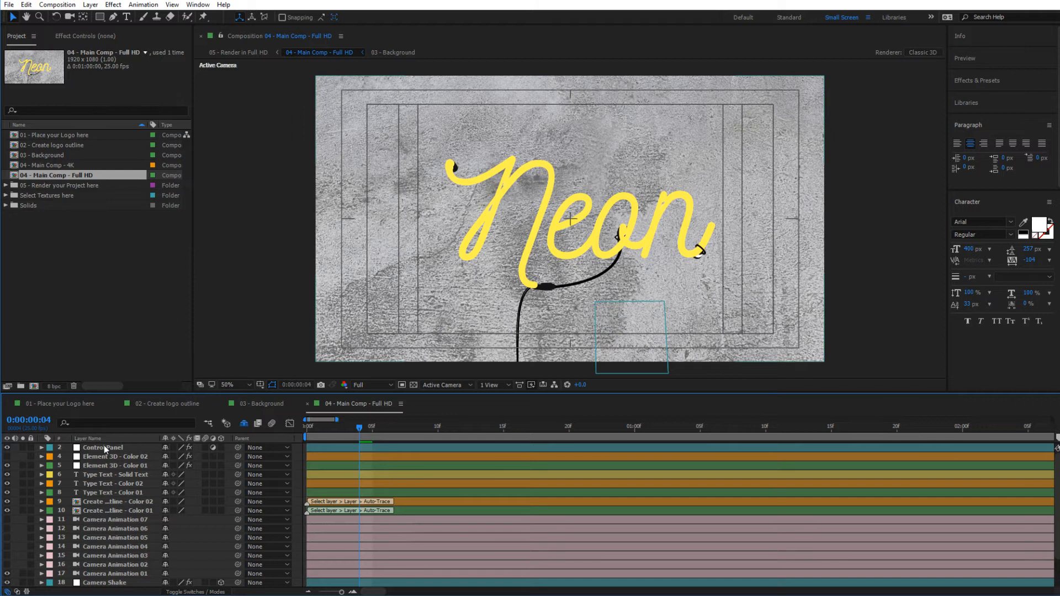
Inspect Control Panel settings, Element 3D - Color 02 and 01, and the Type Text - Solid Text layer
click(101, 447)
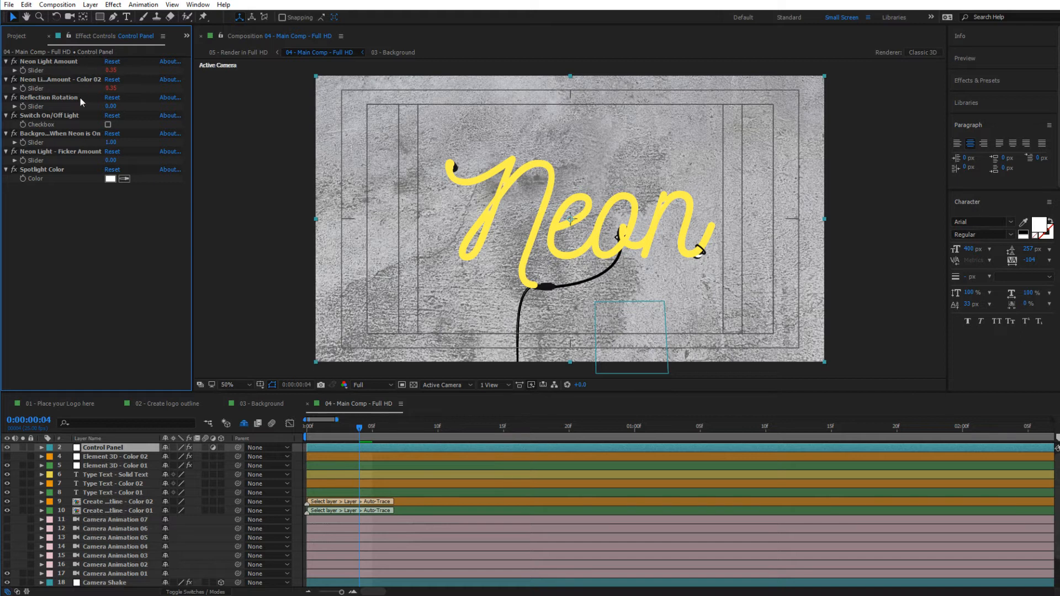
mouse_move(140, 106)
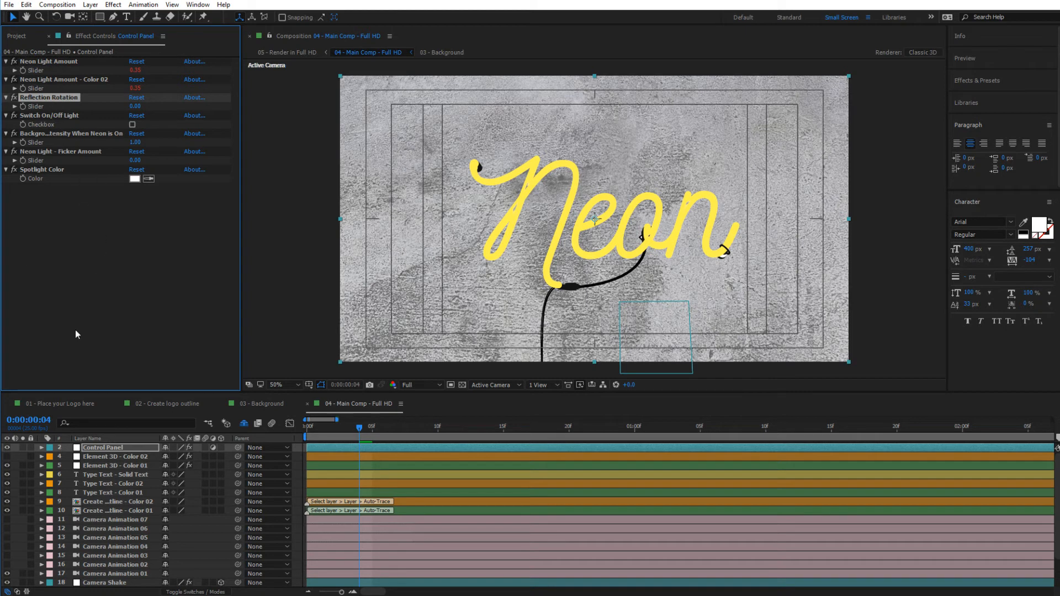
click(115, 456)
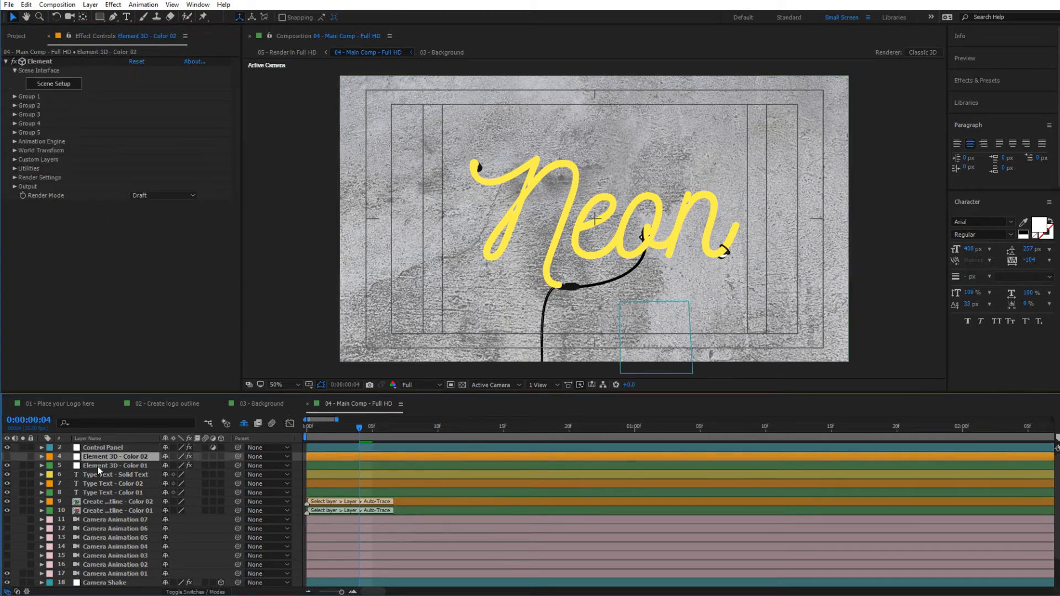
click(118, 465)
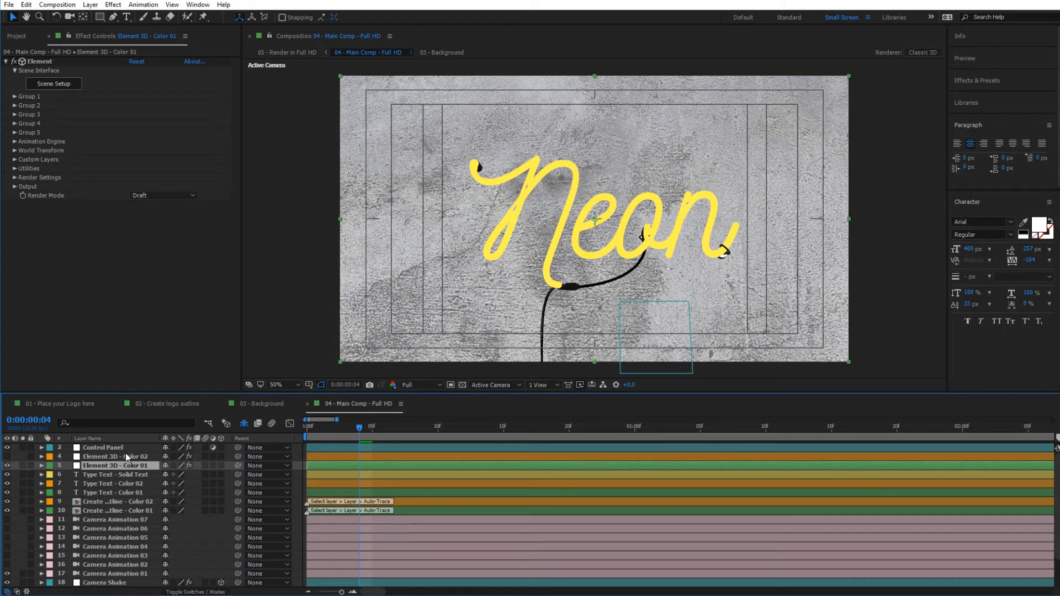
click(115, 475)
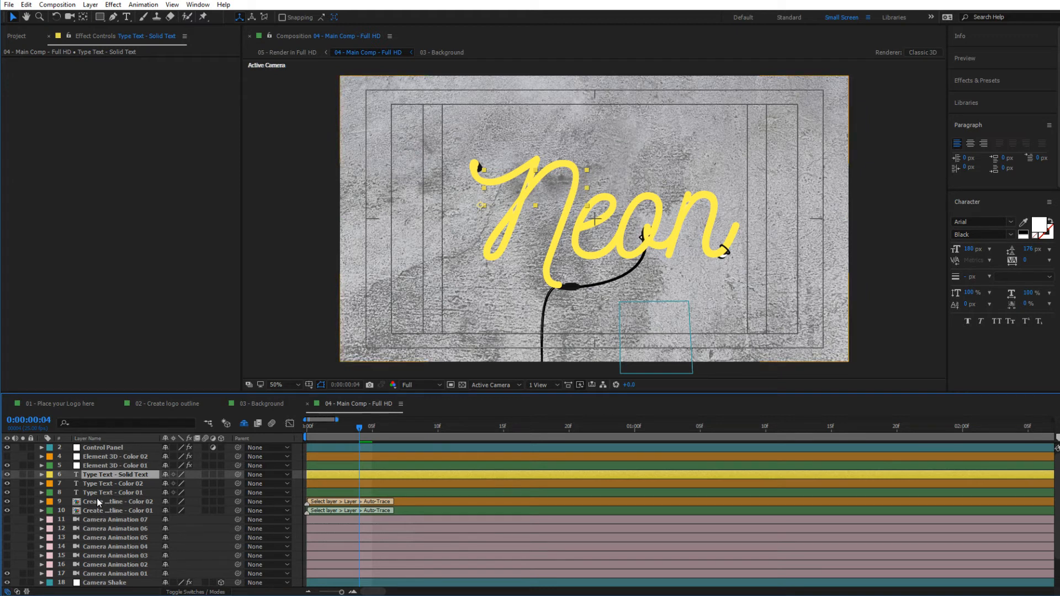
Check the logo outline layer, Camera Animation 07 and Spot Light 4, then select Camera Animation 01
click(115, 502)
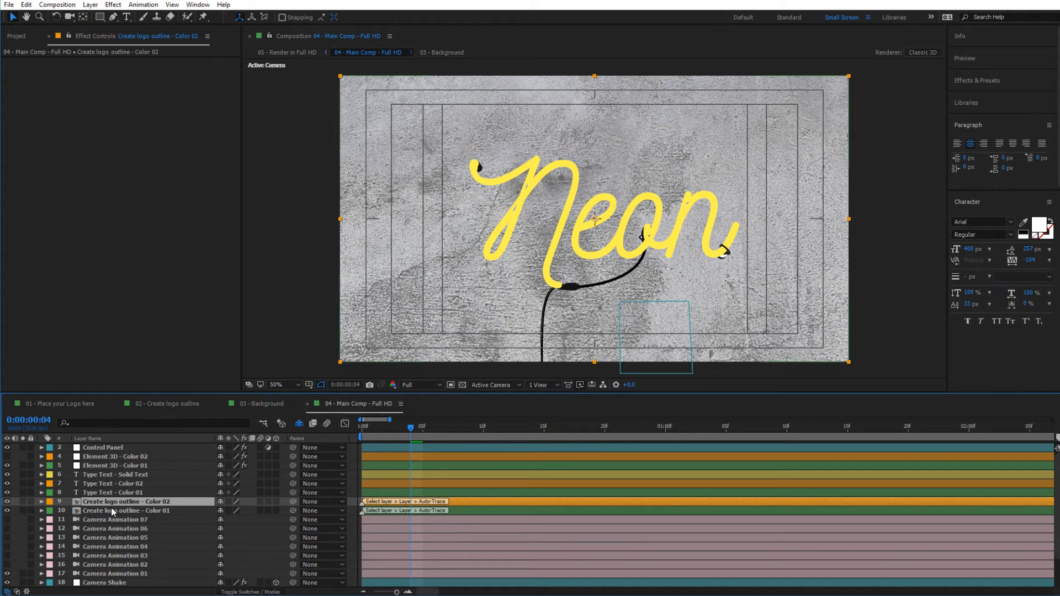
click(115, 519)
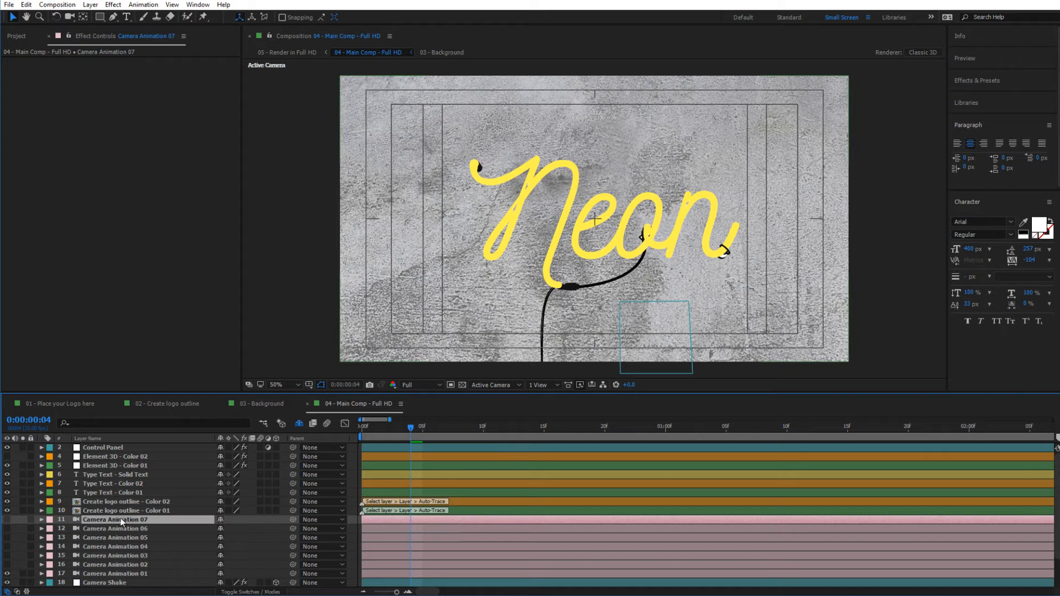
scroll(down, 3)
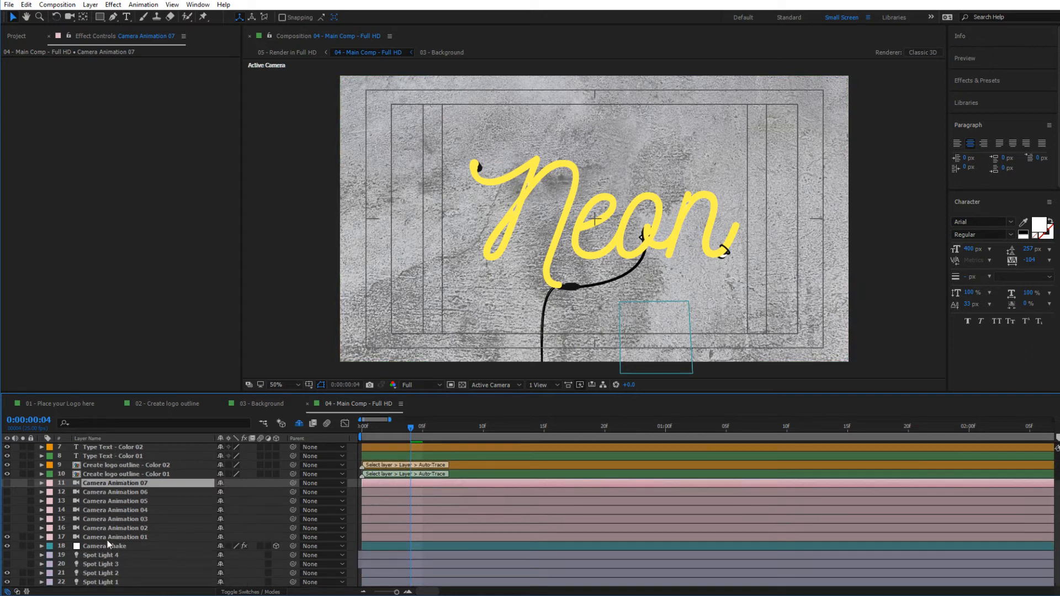
click(105, 554)
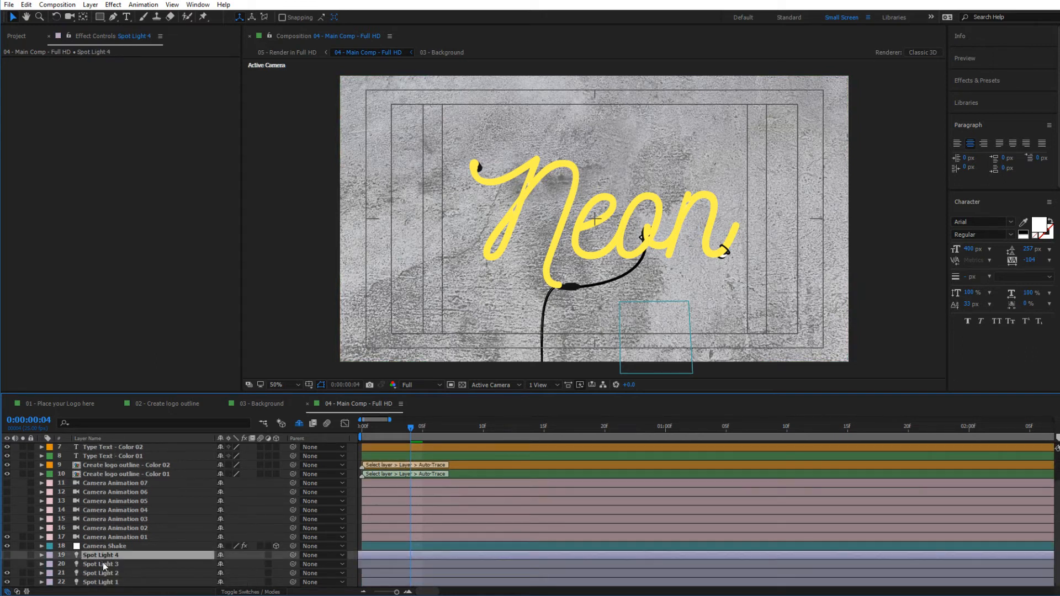
mouse_move(99, 534)
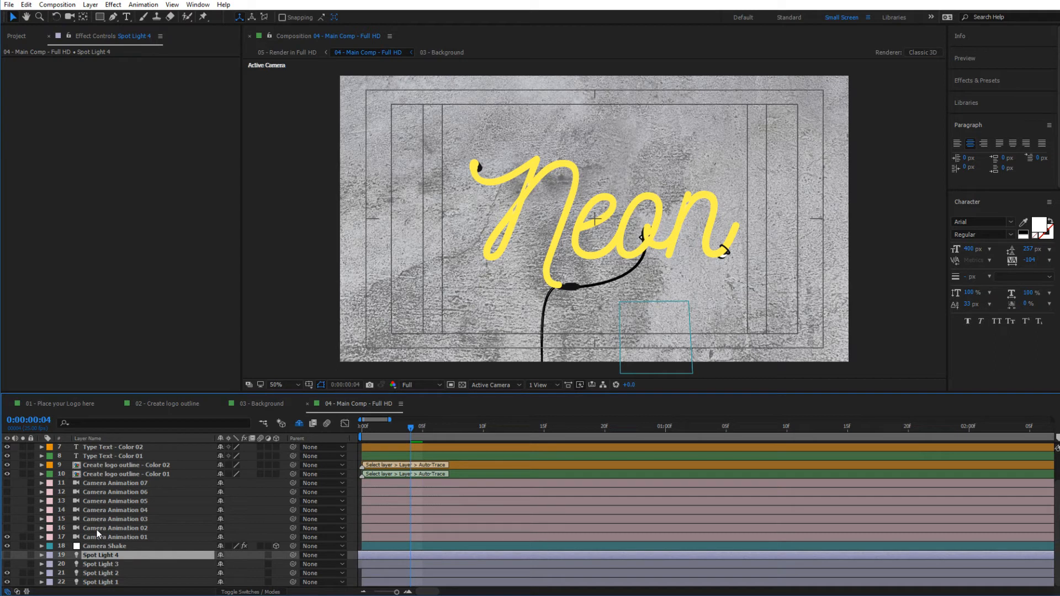
click(115, 537)
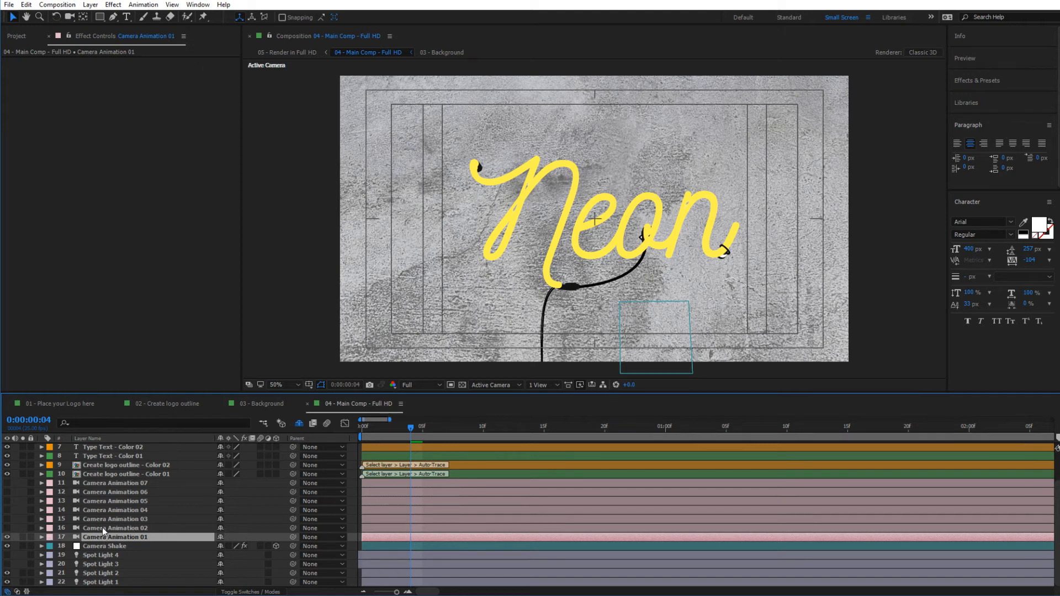
mouse_move(30, 547)
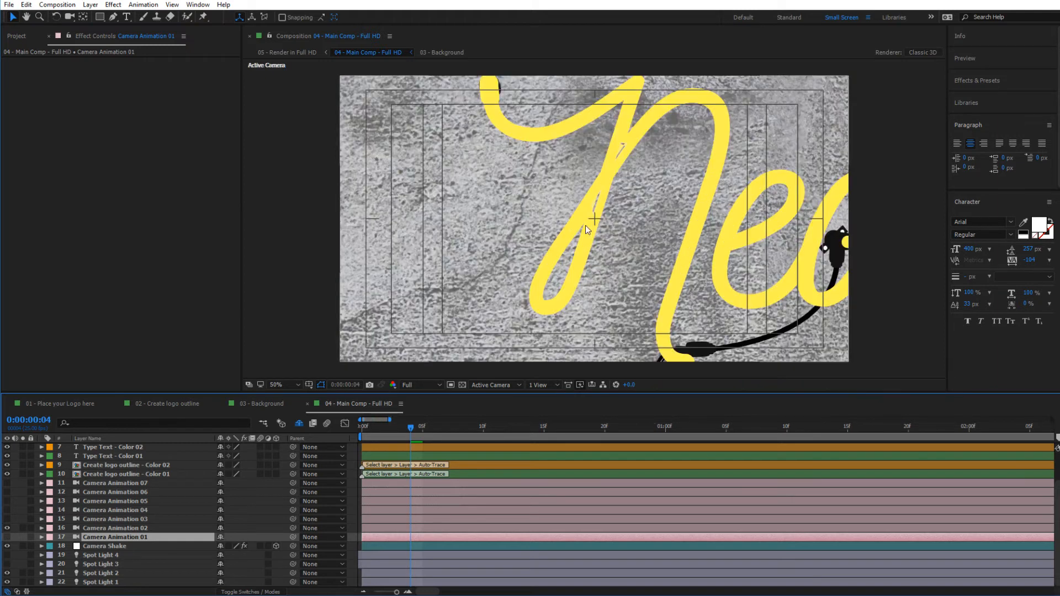
mouse_move(582, 284)
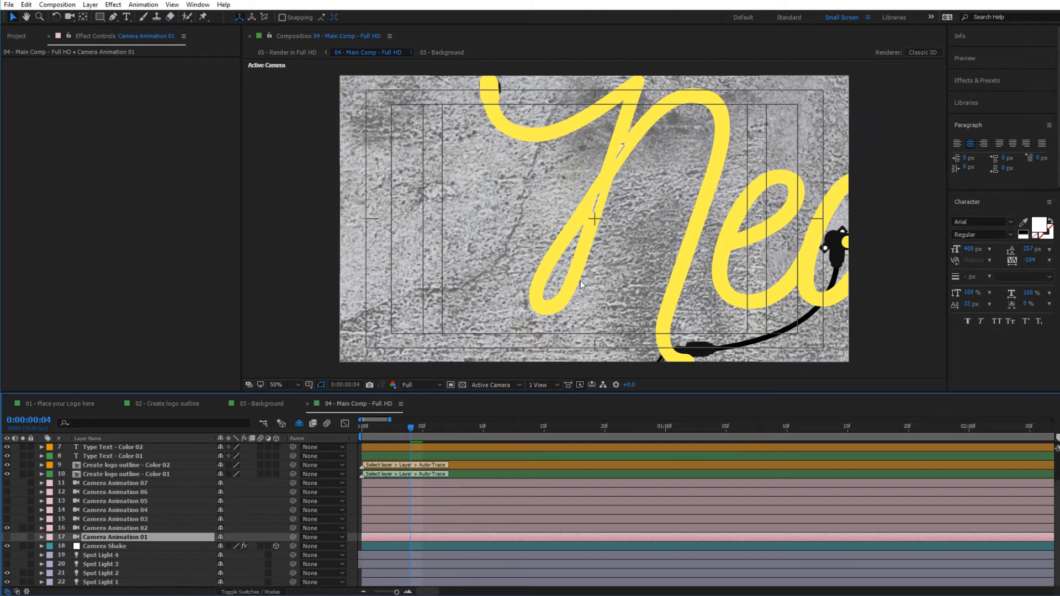
mouse_move(615, 227)
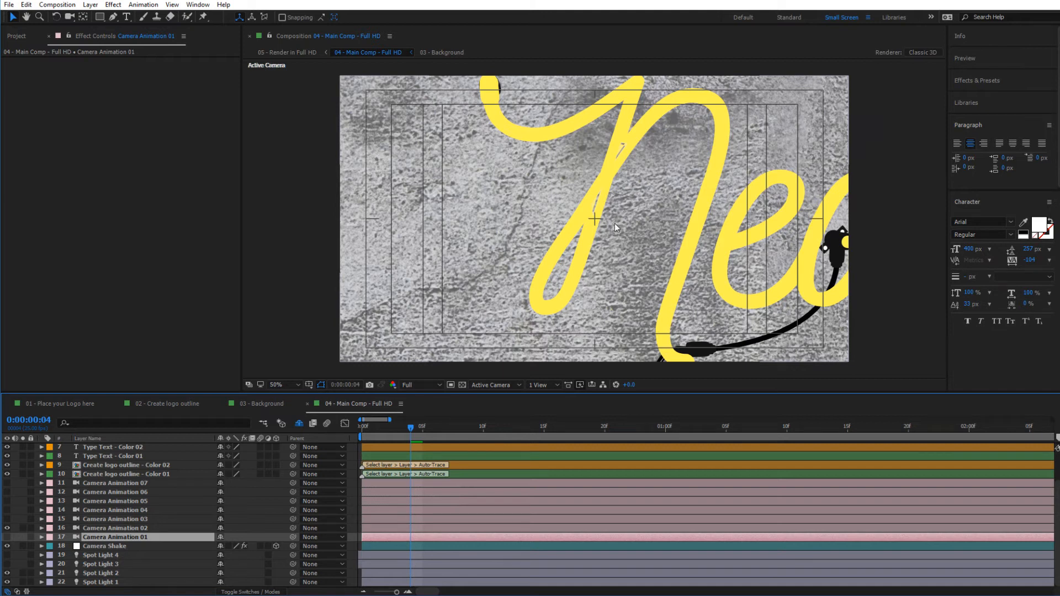
mouse_move(531, 257)
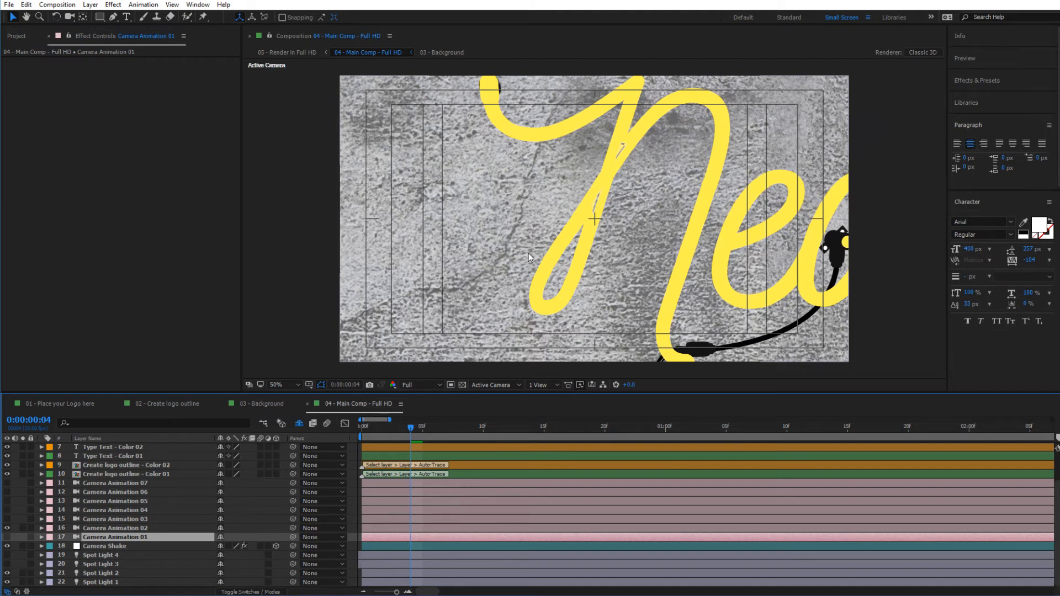
mouse_move(570, 242)
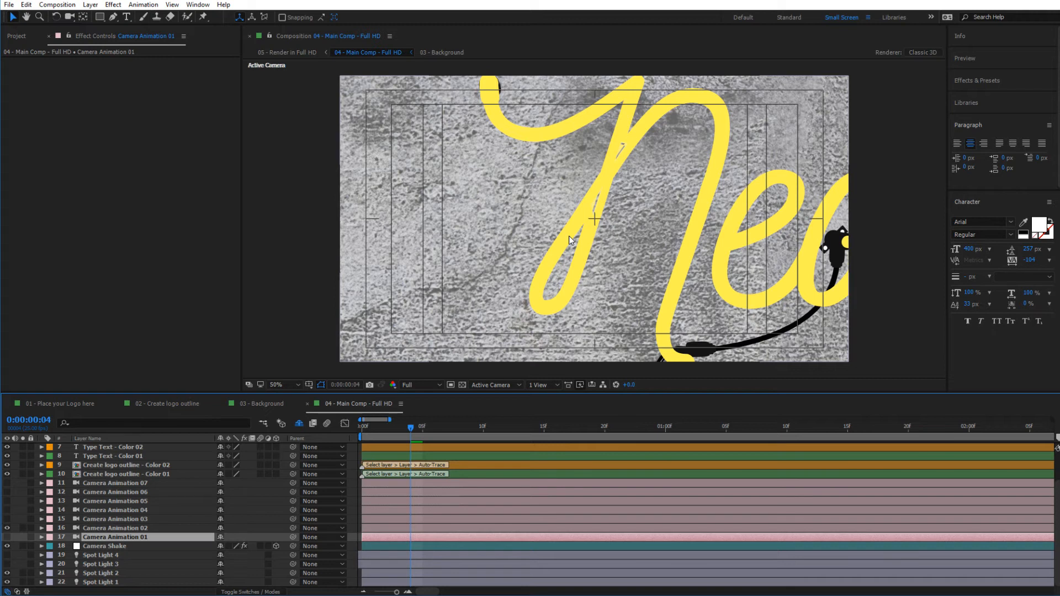
mouse_move(597, 211)
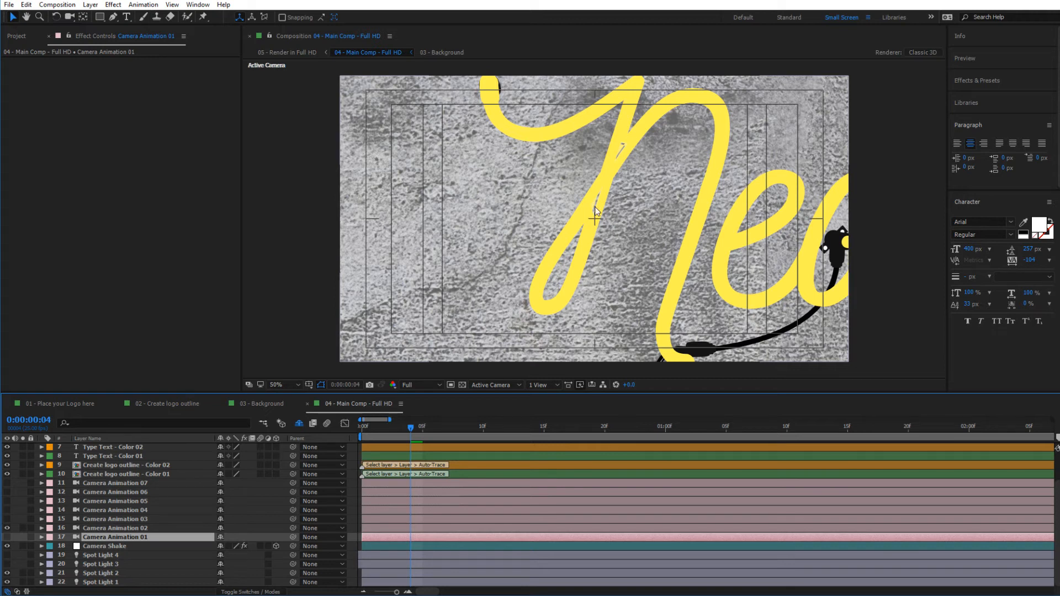
mouse_move(549, 284)
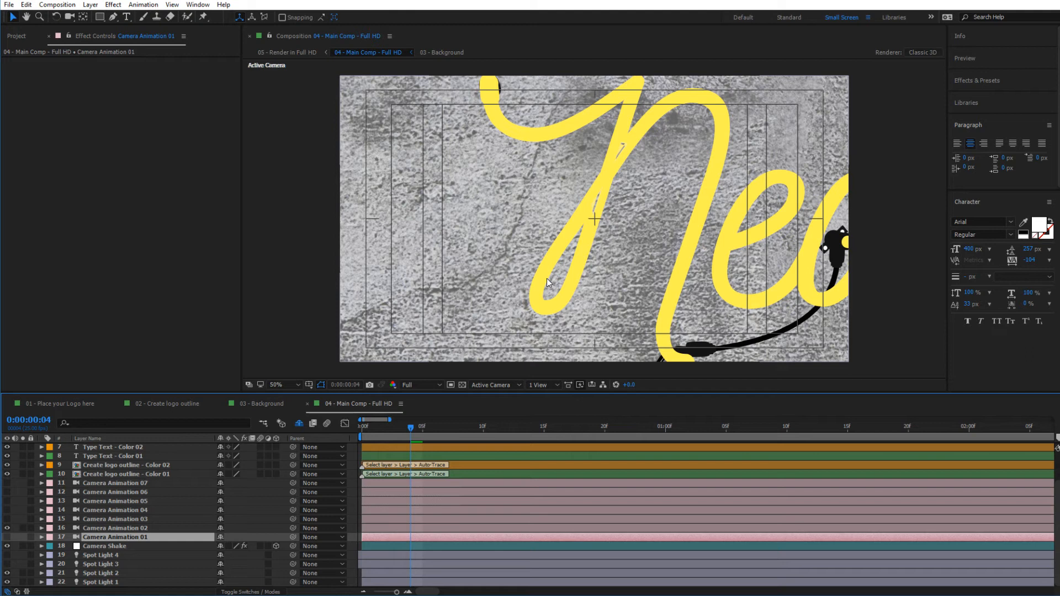
mouse_move(517, 325)
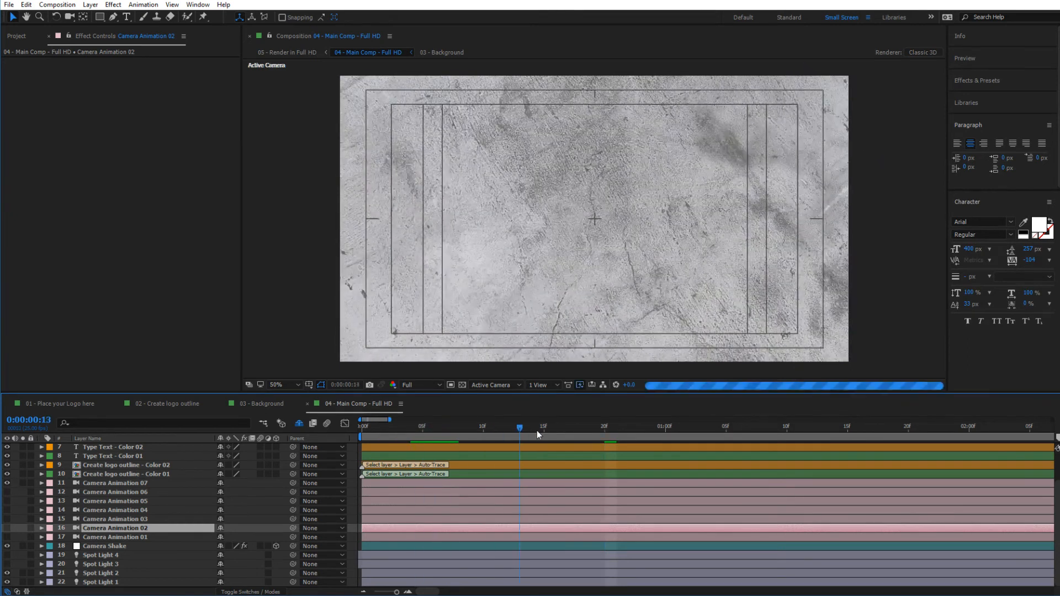
Move to one second and return to the Camera Animation 01 camera view
click(666, 426)
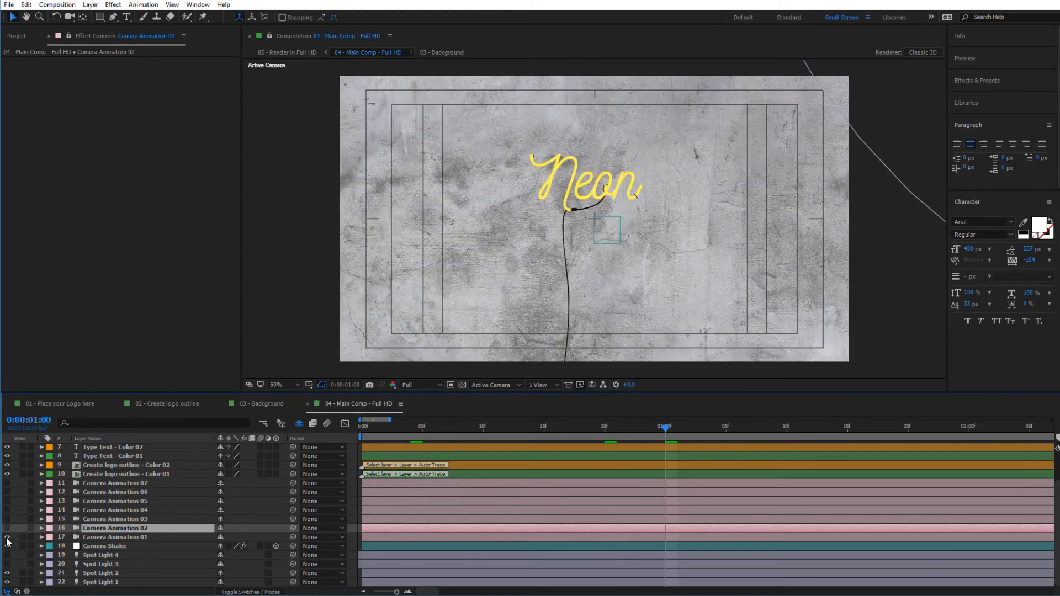
click(115, 537)
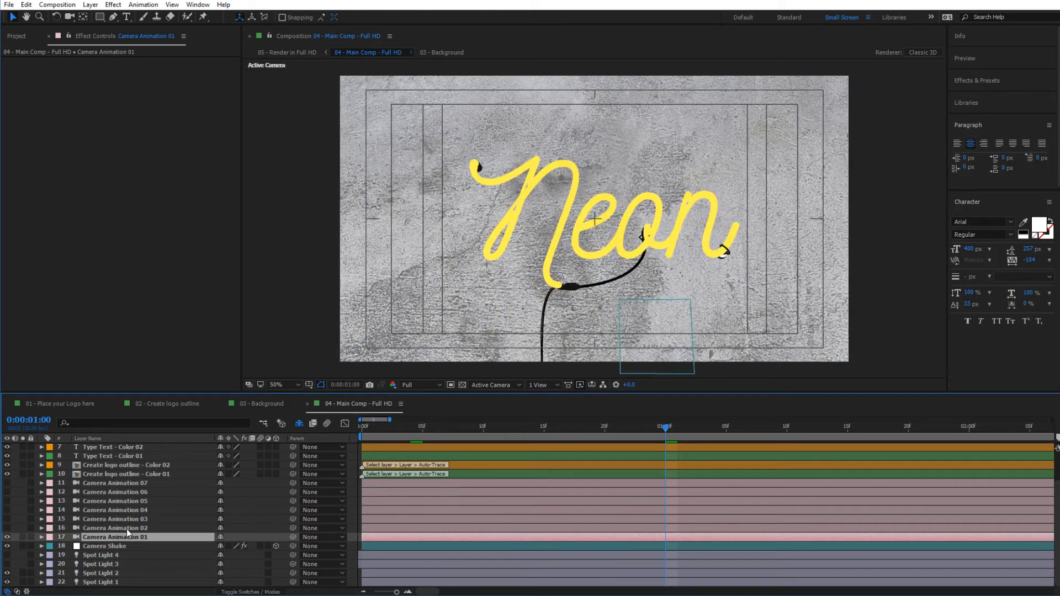
mouse_move(139, 352)
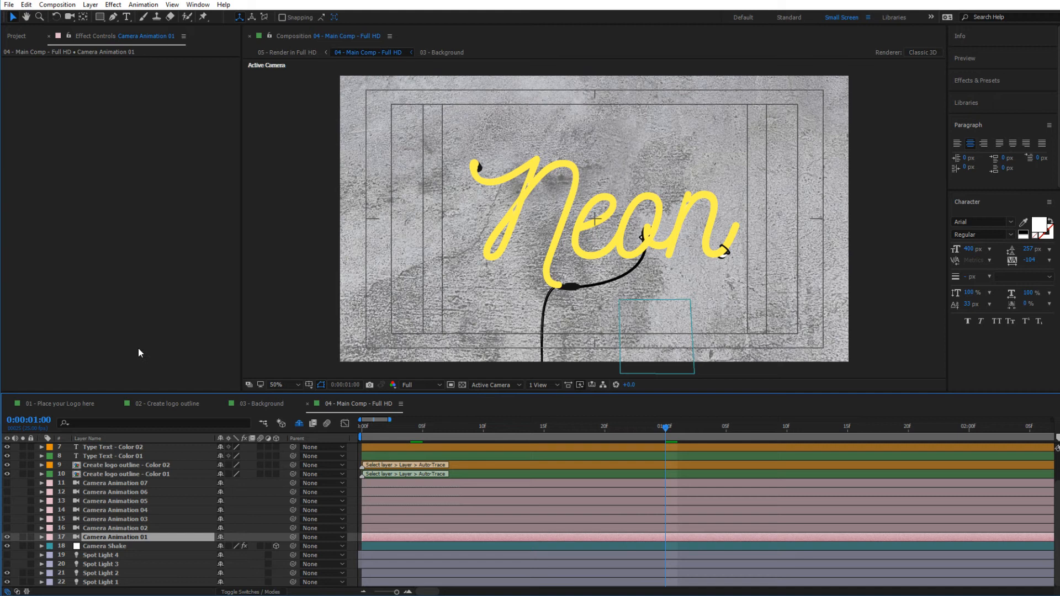
mouse_move(201, 261)
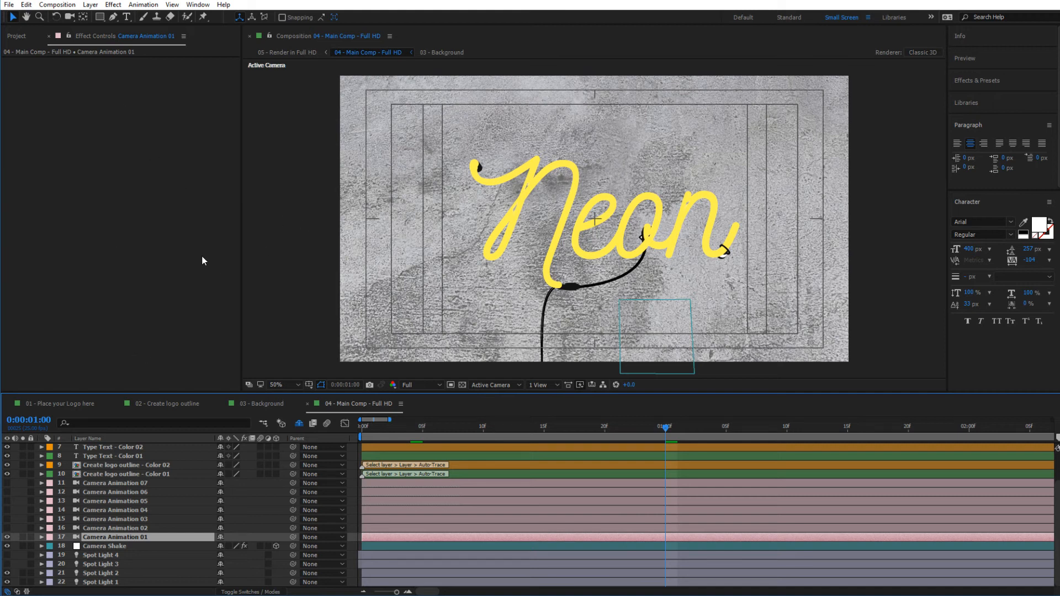
mouse_move(421, 350)
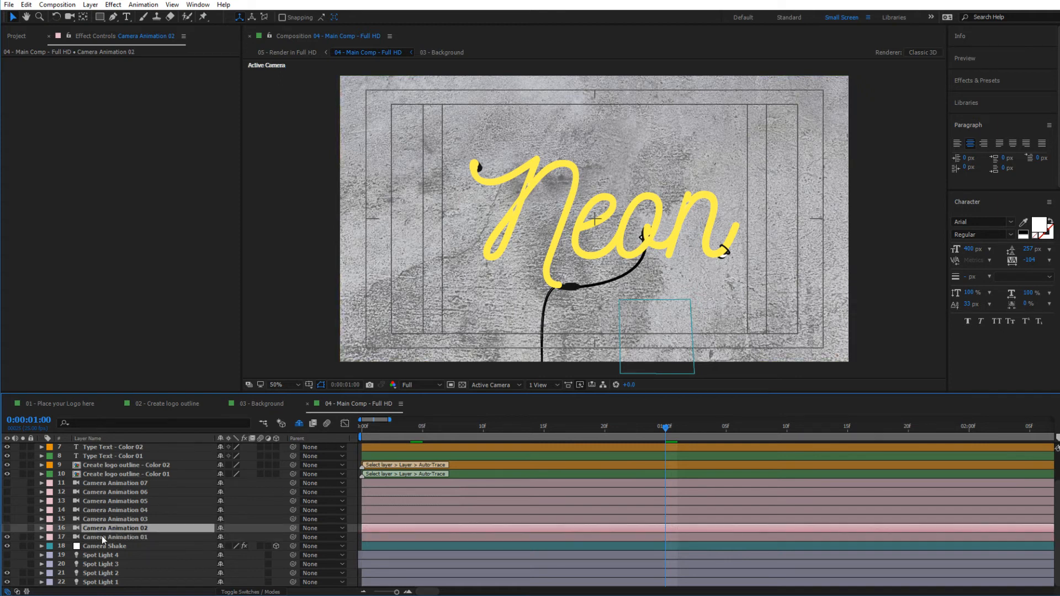
click(115, 537)
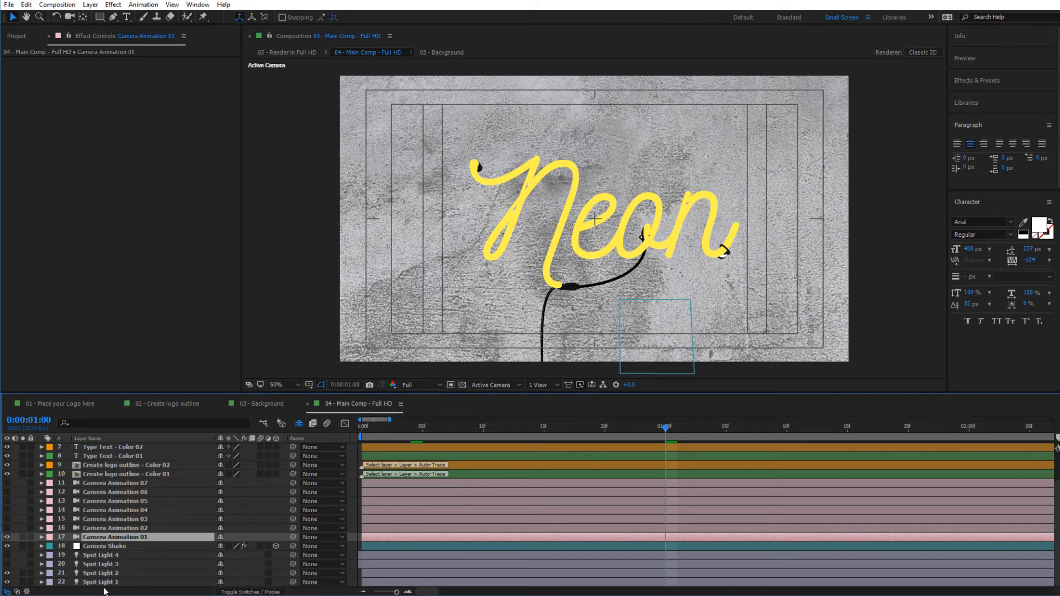
Inspect Spot Lights 4, 3, 2 and 1 in turn, ending on Spot Light 3
click(100, 556)
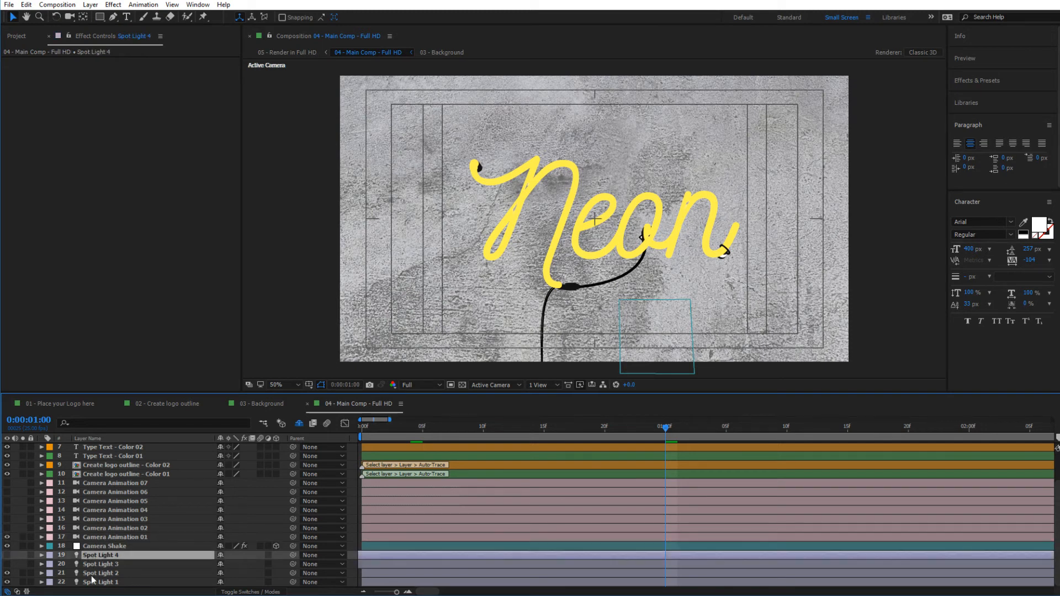
click(100, 564)
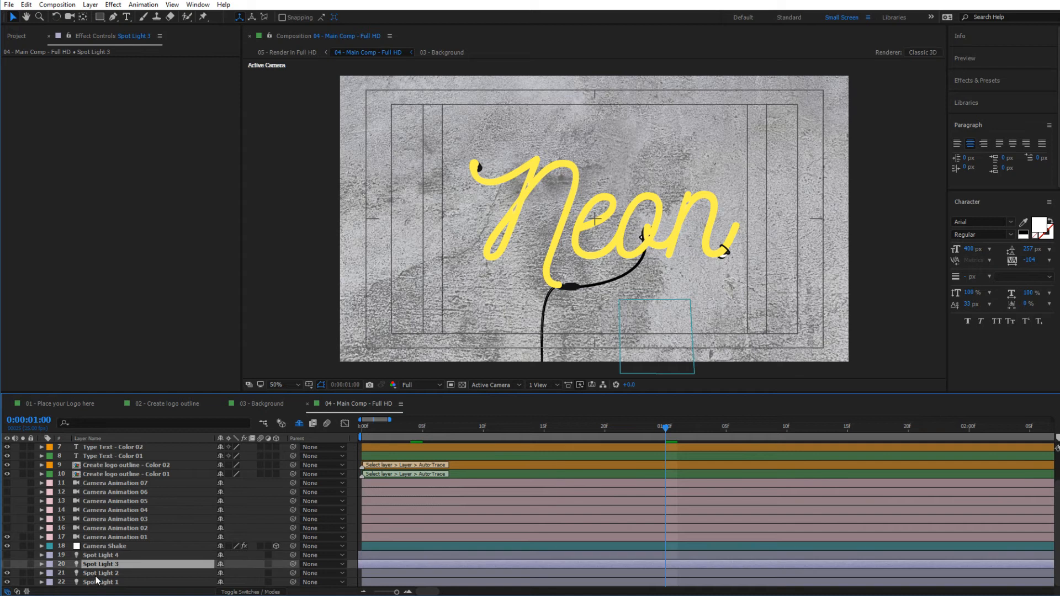
click(100, 573)
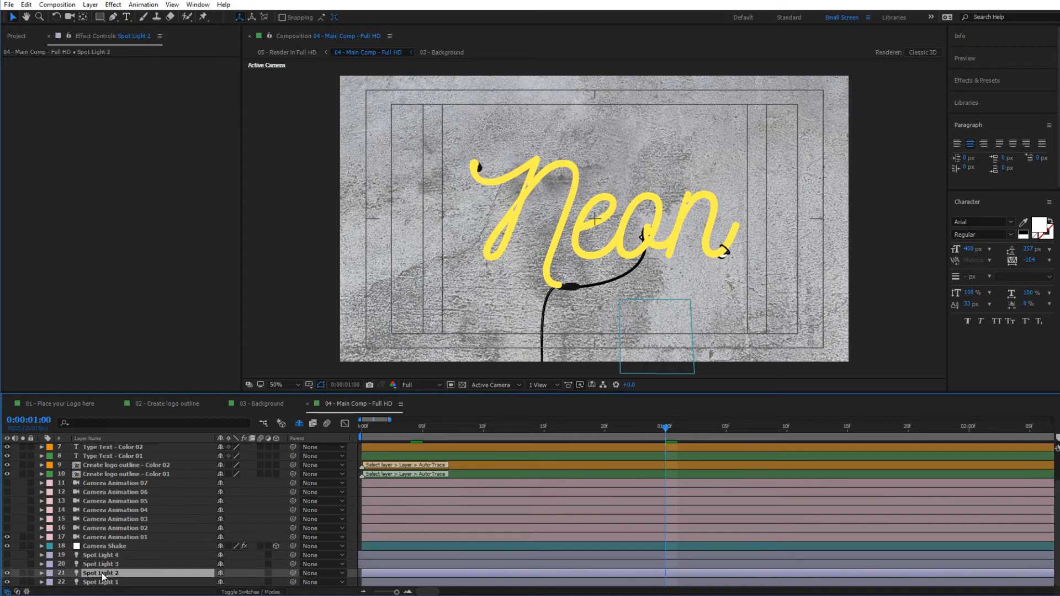
click(101, 583)
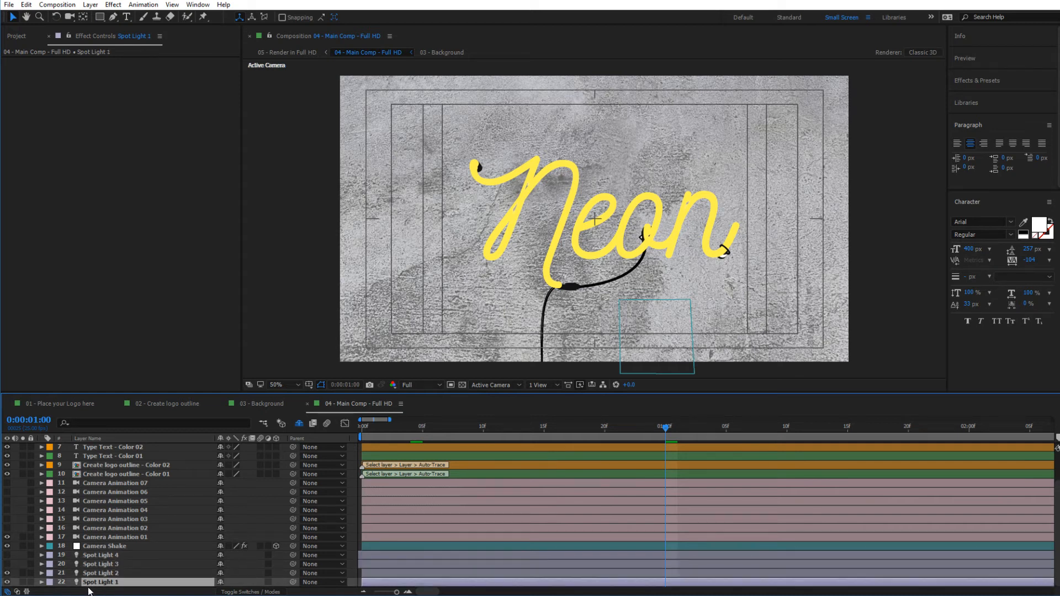
click(101, 573)
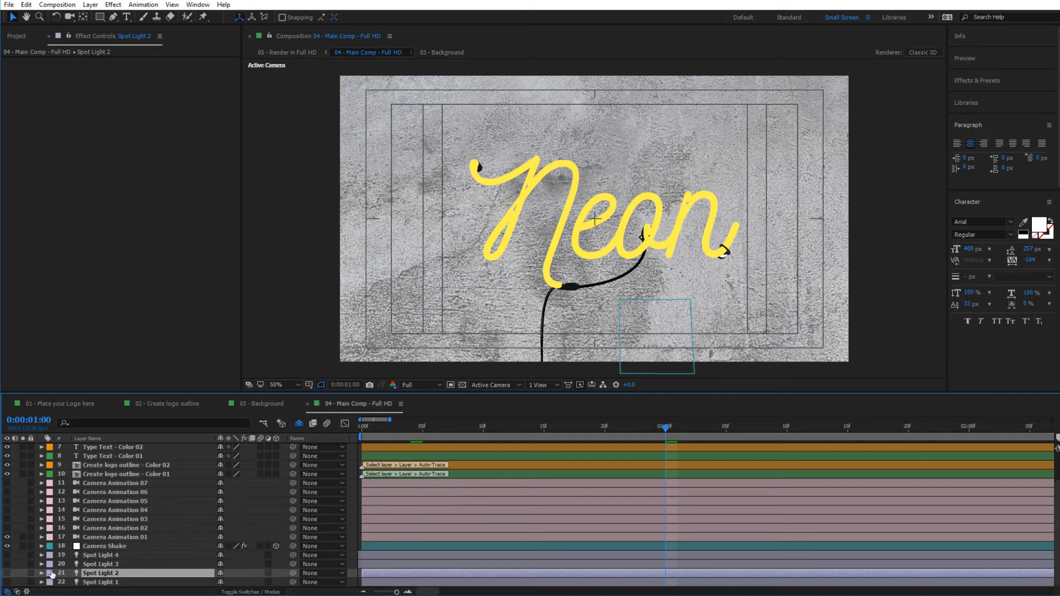
click(101, 564)
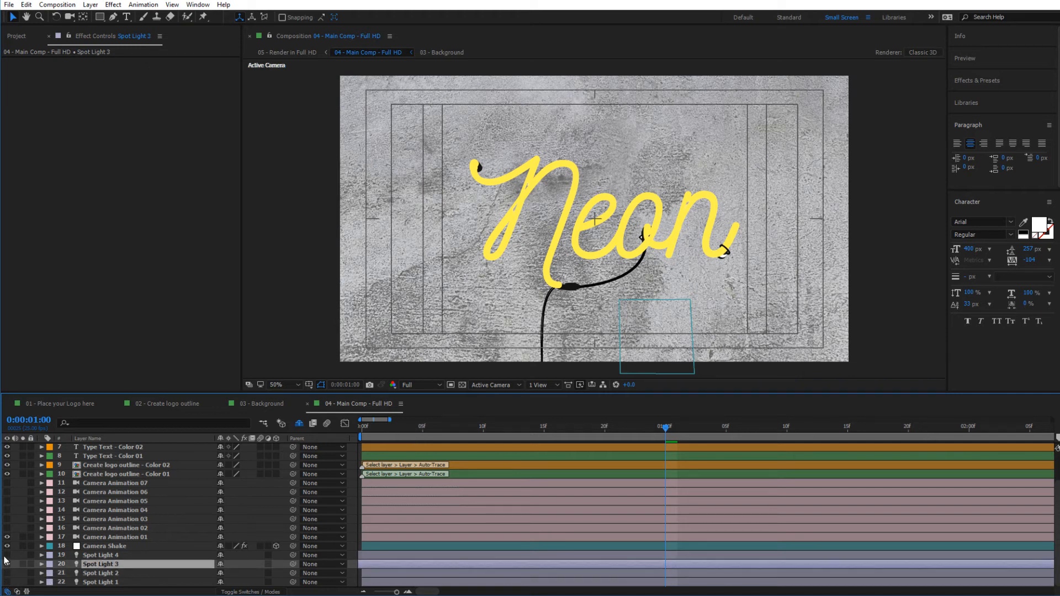
mouse_move(67, 590)
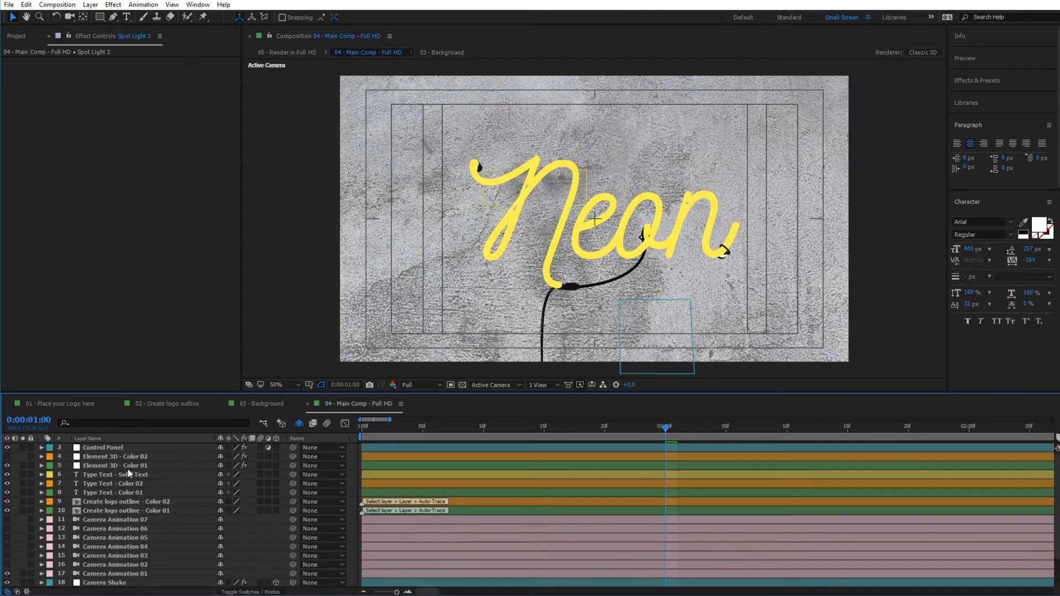
Show Element 3D - Color 01's settings and switch its render mode to Preview for glowing tubes
click(114, 465)
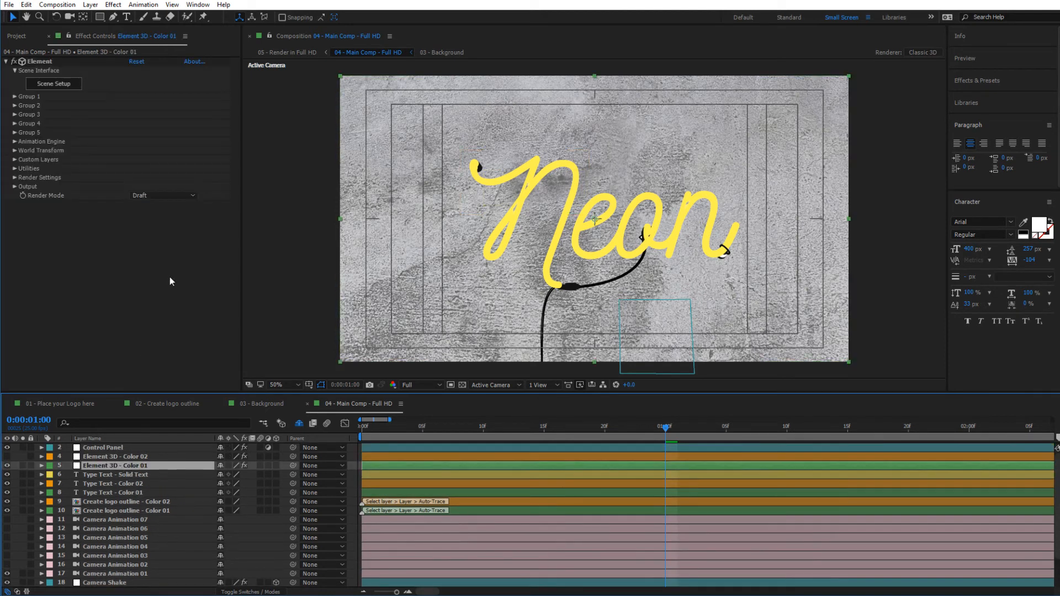
click(163, 195)
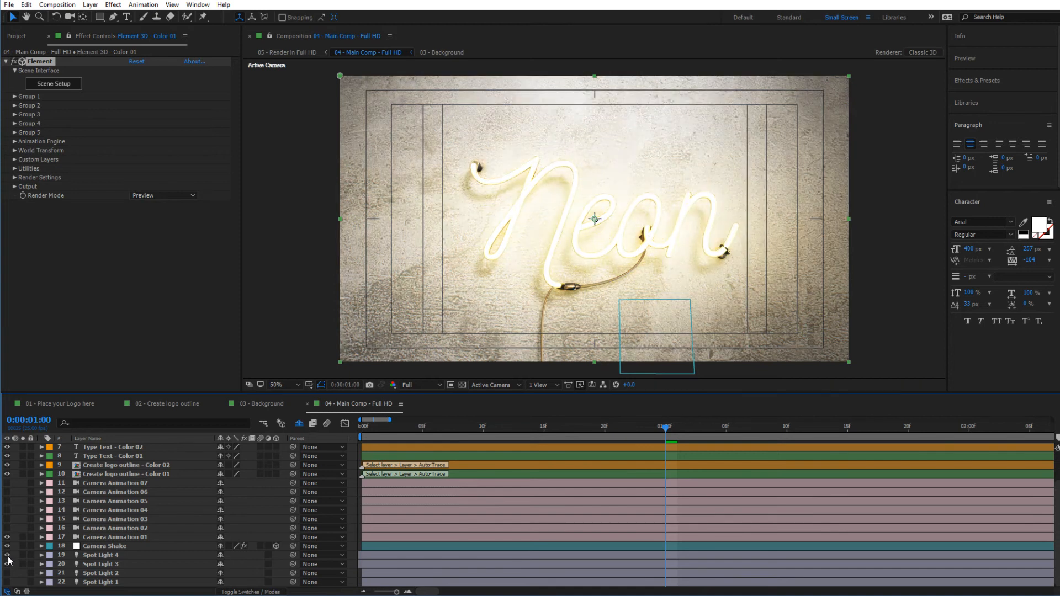
mouse_move(95, 567)
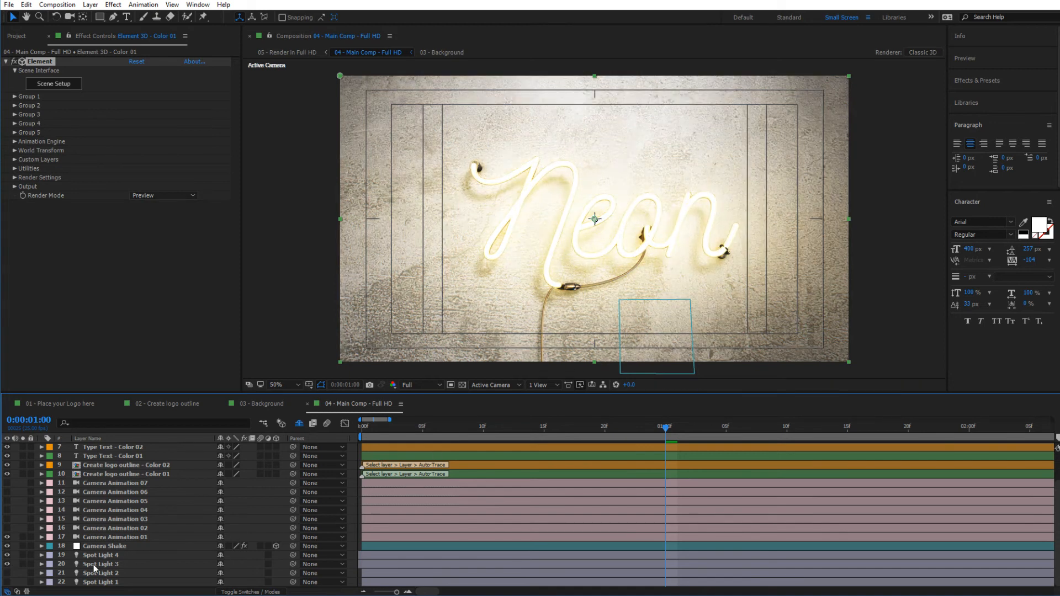
Recheck Spot Lights 4 and 3, scrub the timeline around two seconds, preview the flicker, then select Spot Light 1
click(100, 556)
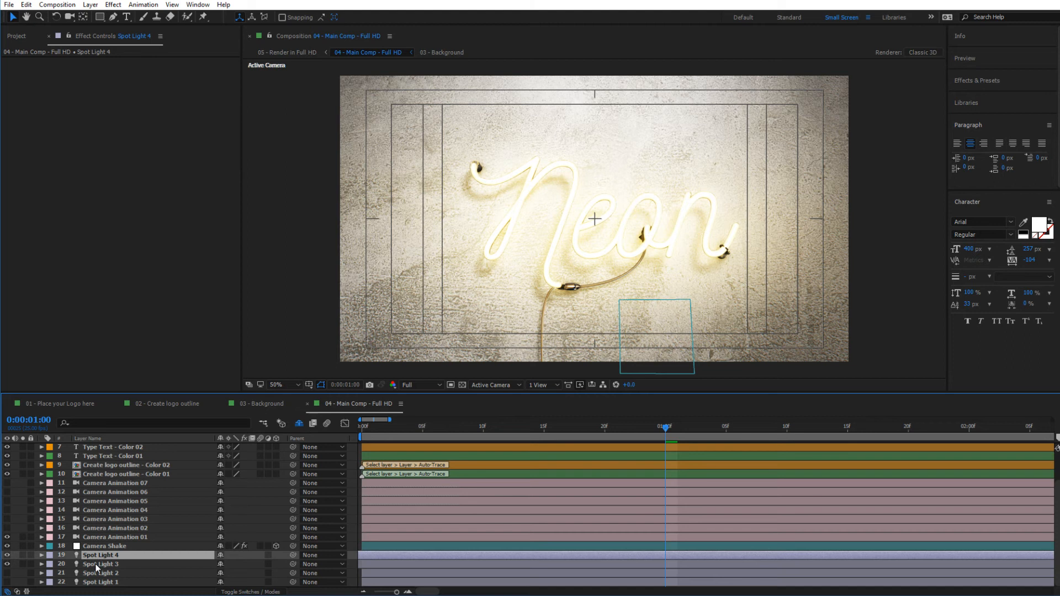
click(101, 565)
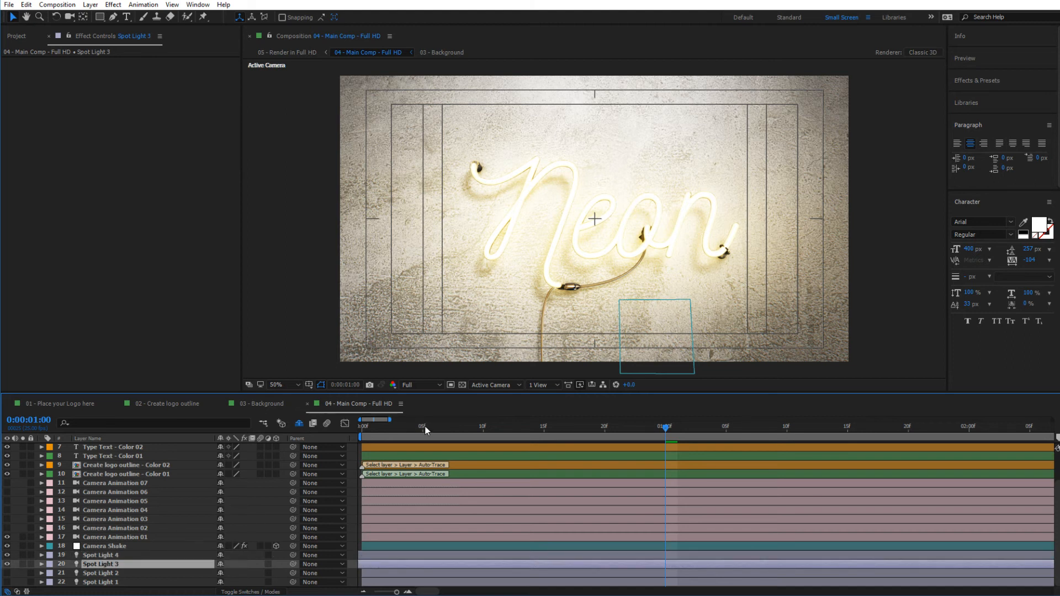
click(423, 427)
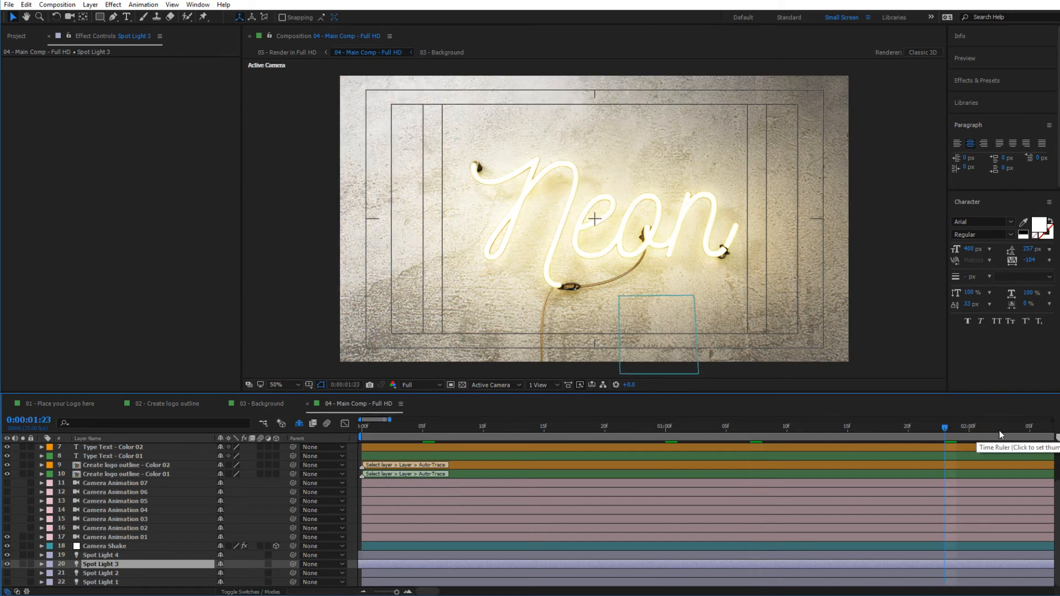
click(994, 426)
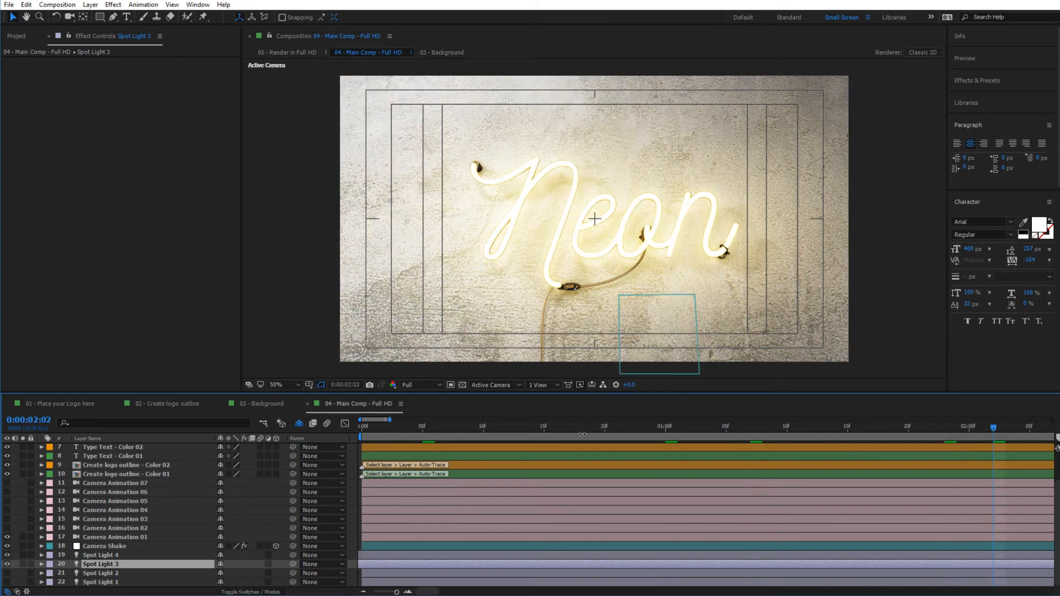
click(423, 426)
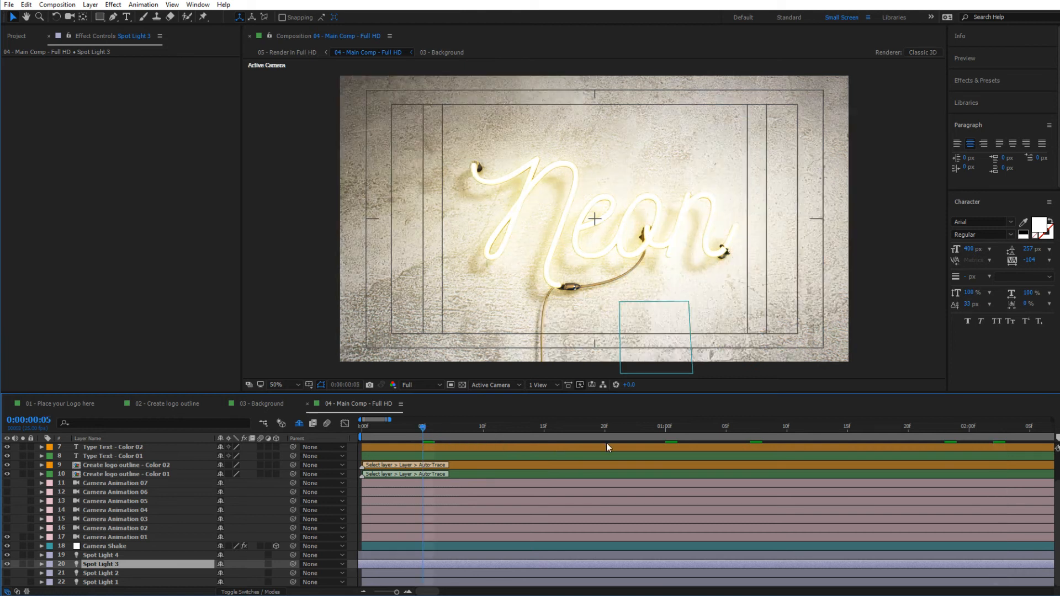
click(676, 427)
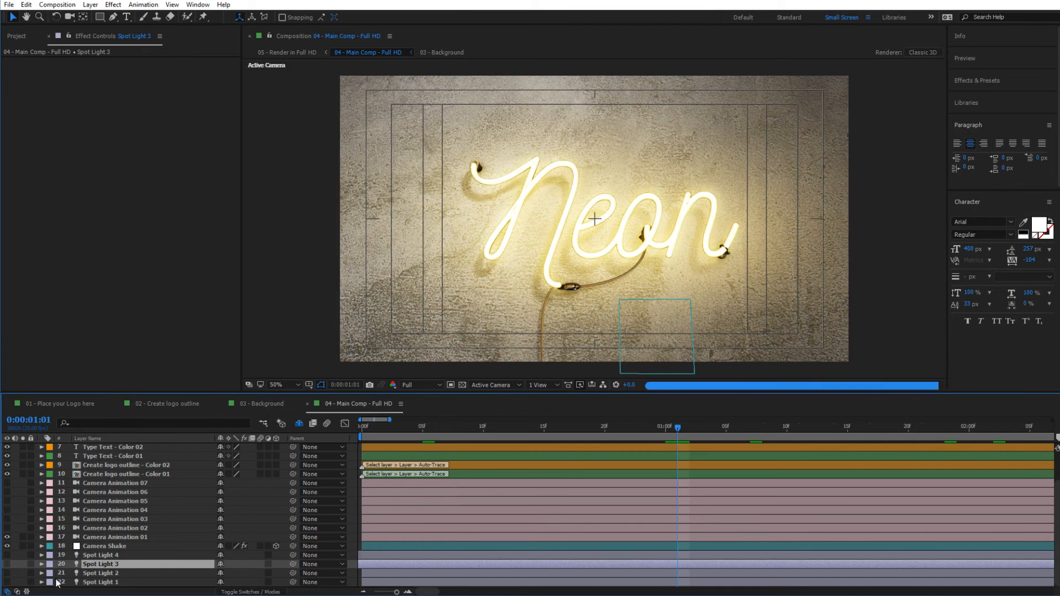
click(100, 583)
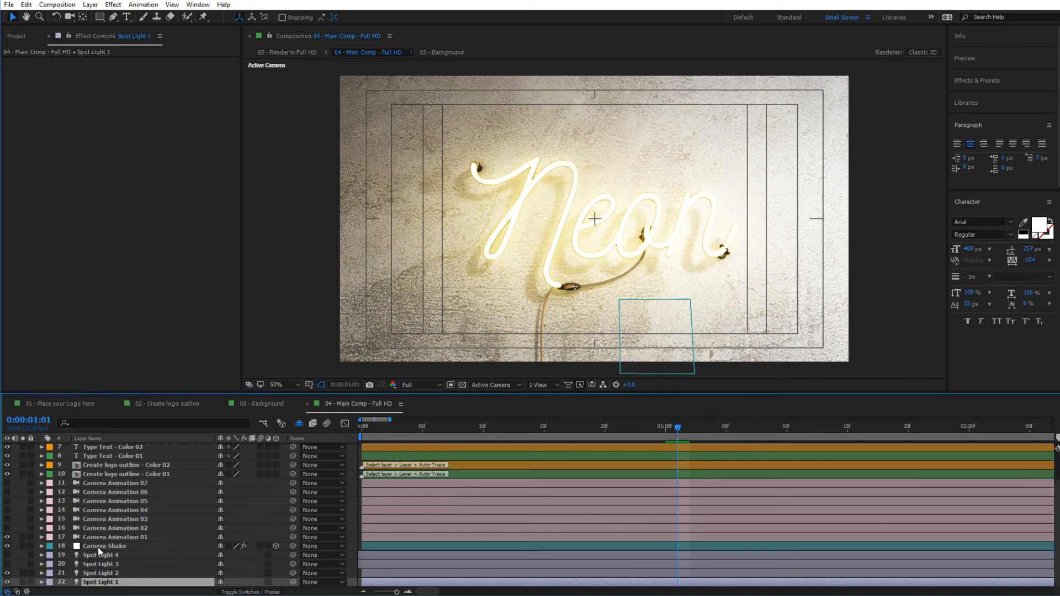
Set Element 3D - Color 01 back to Draft render mode, then select the Camera Shake layer
click(105, 545)
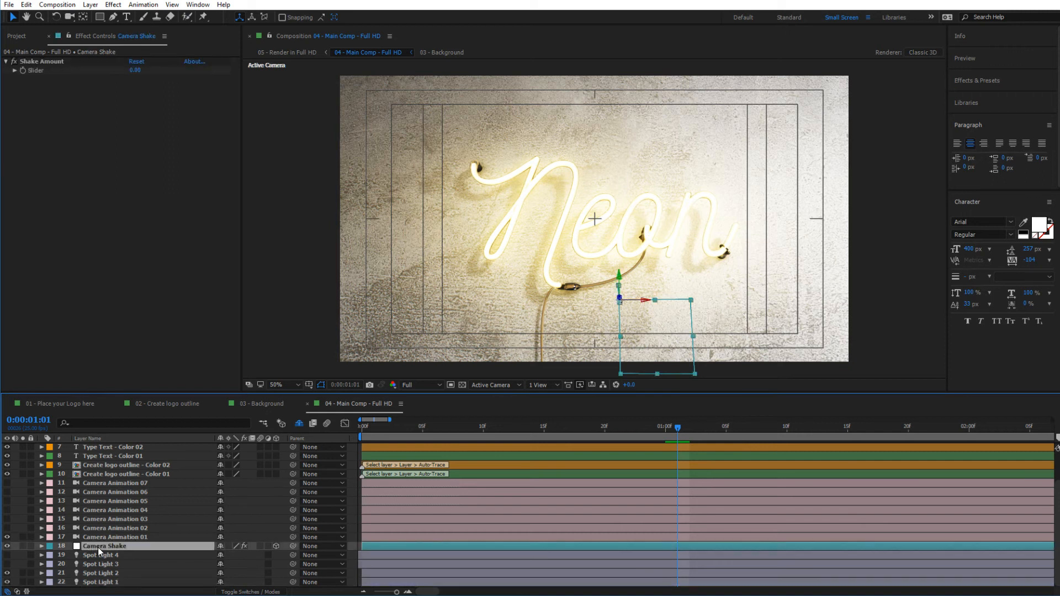
click(115, 474)
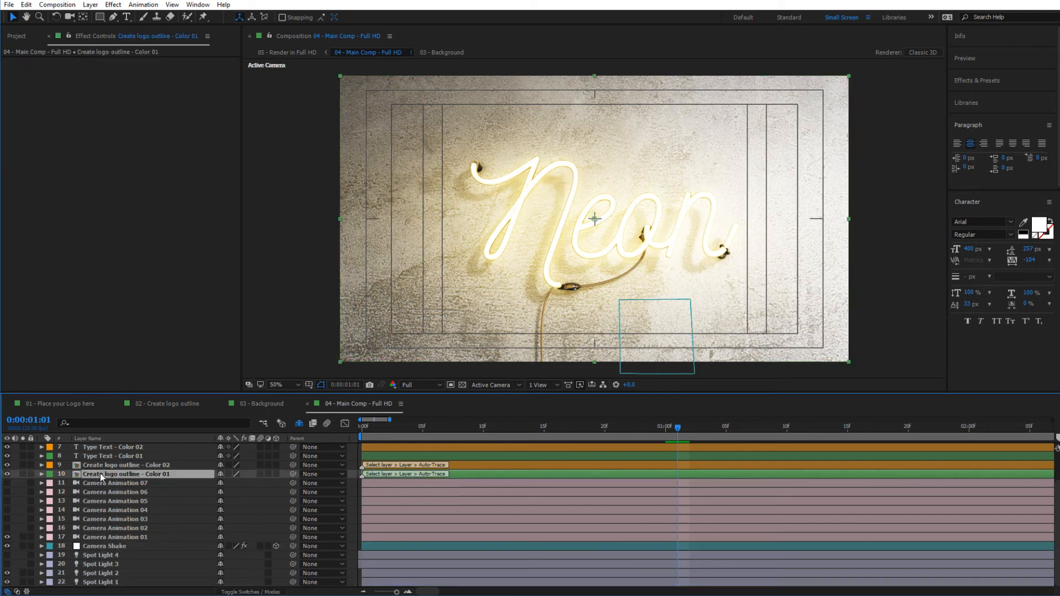
click(118, 457)
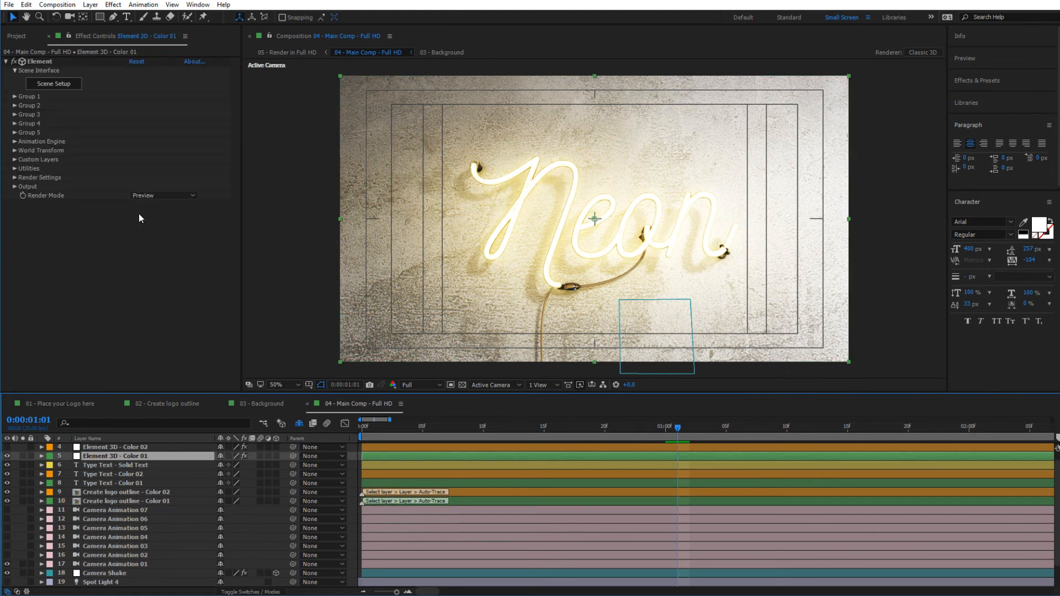
click(163, 195)
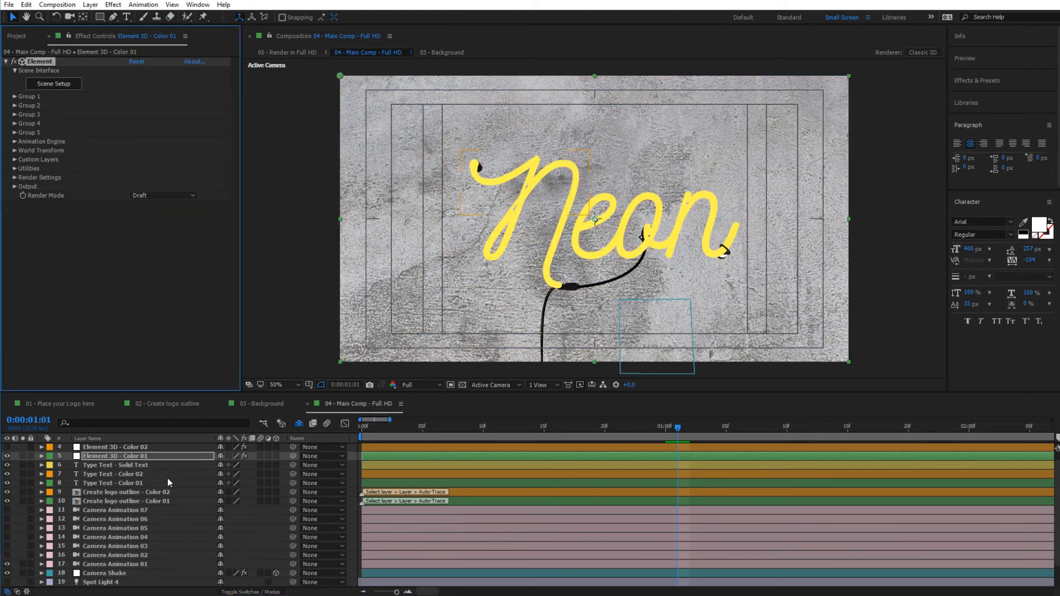
scroll(down, 3)
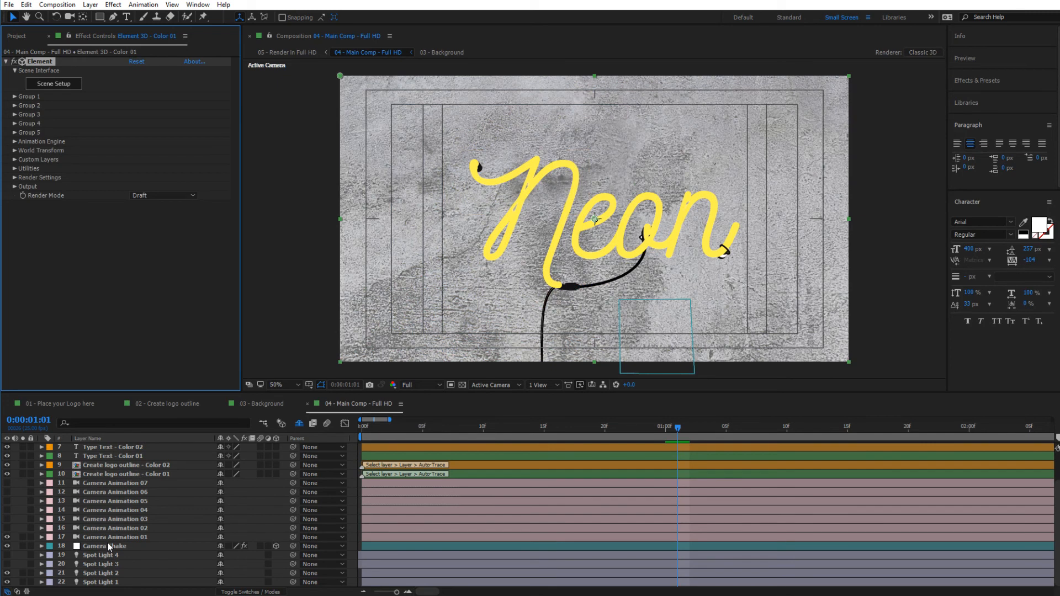
click(105, 545)
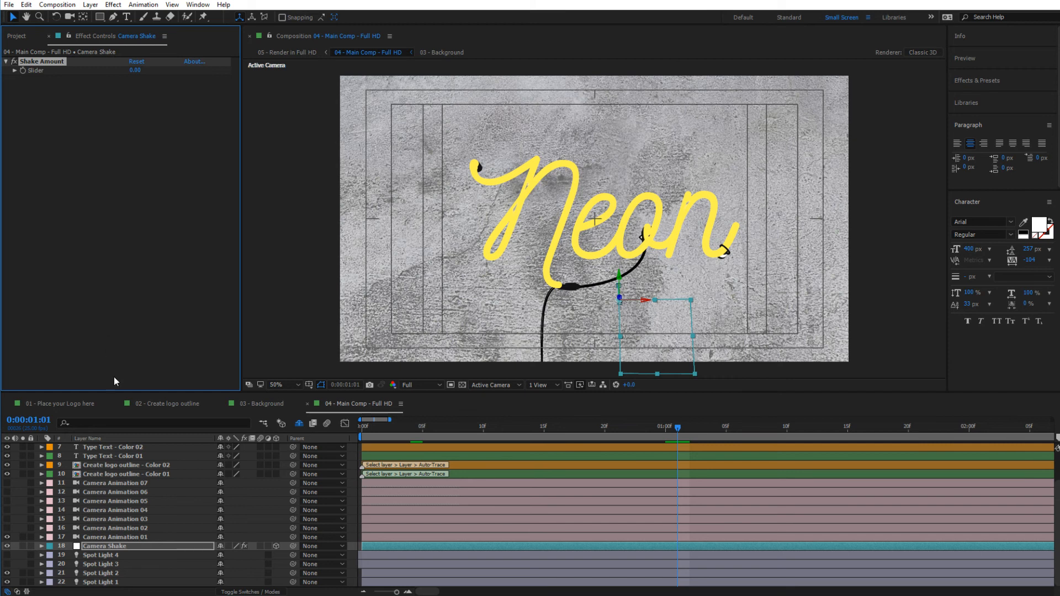
Parent Camera Animation 01 to Camera Shake via the pick whip
click(115, 537)
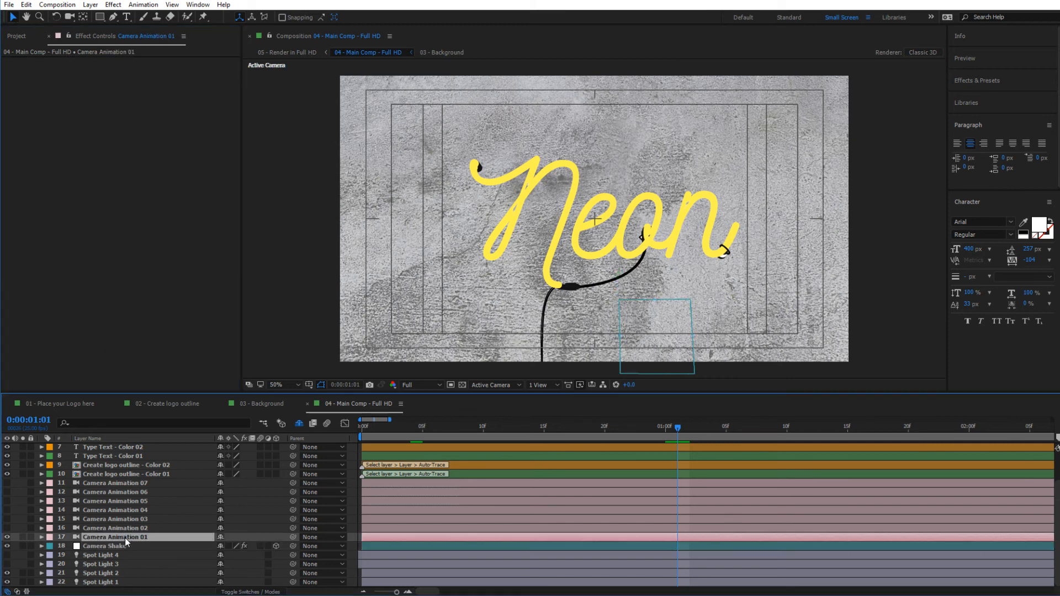
mouse_move(102, 546)
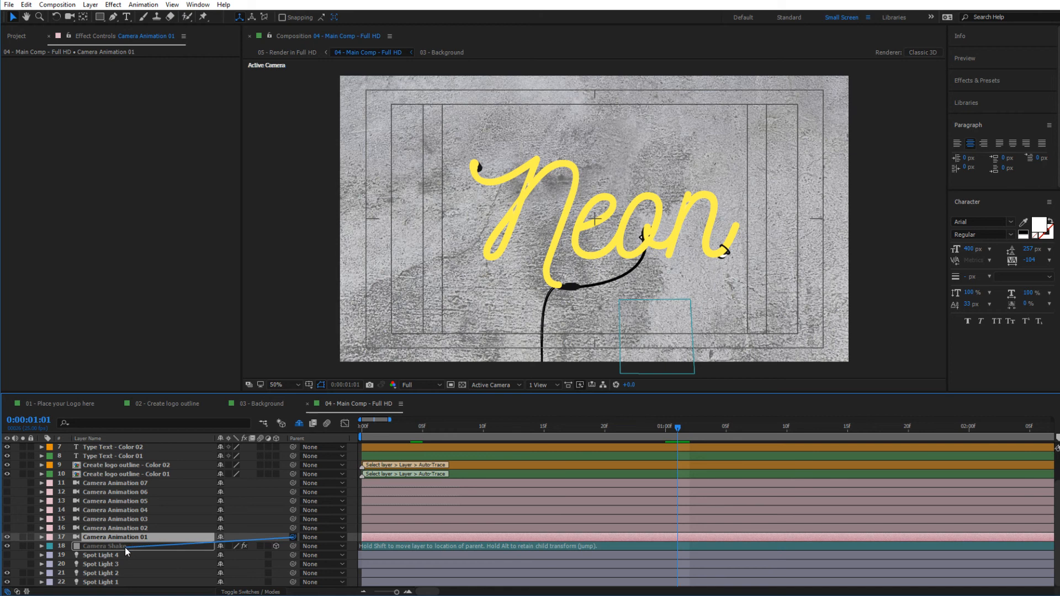
click(104, 546)
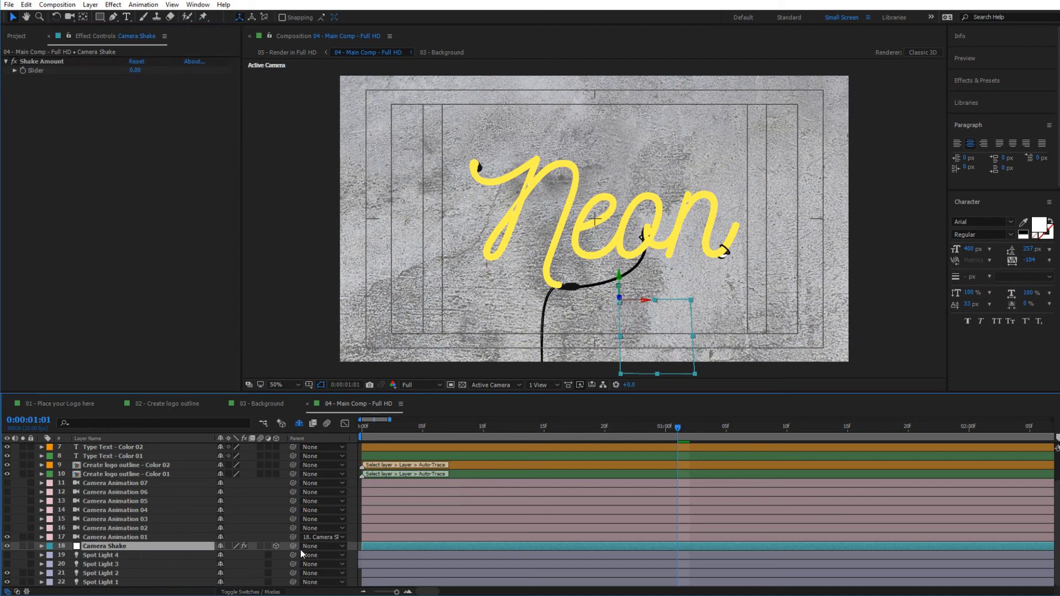
Set Camera Animation 01's parent back to None
click(324, 537)
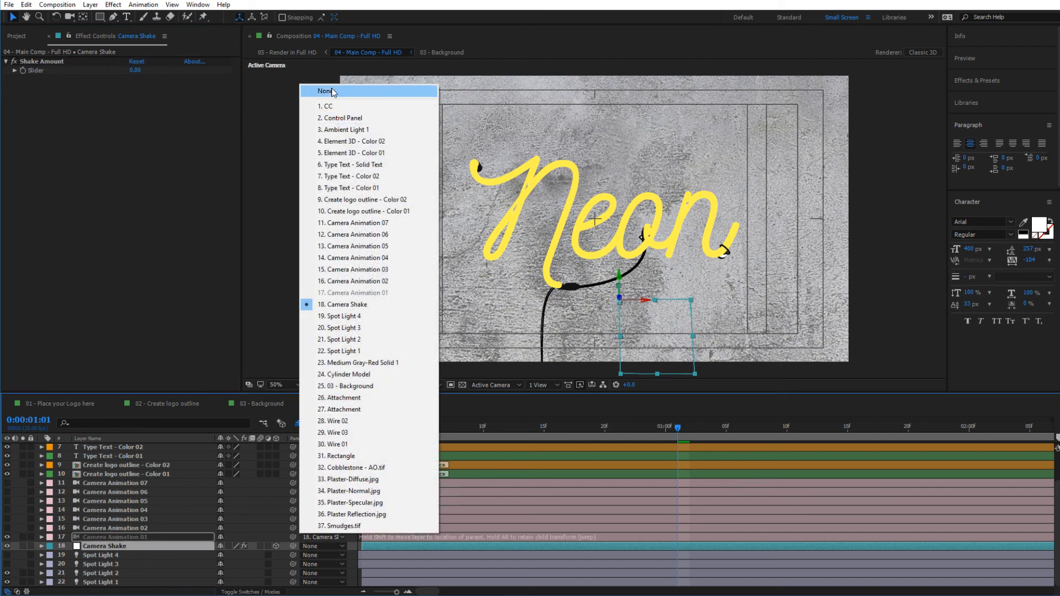
click(326, 92)
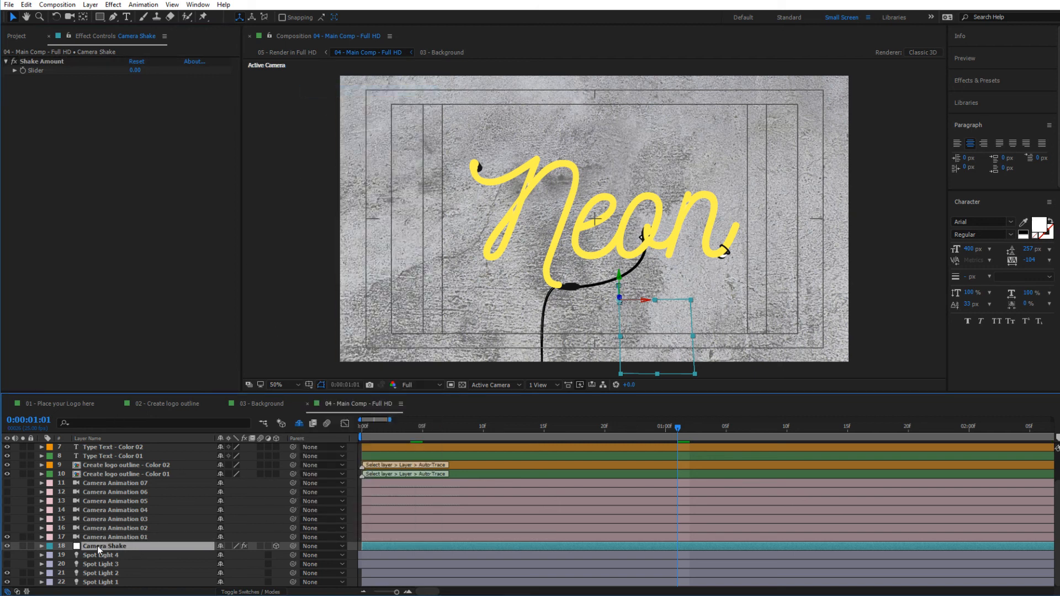
scroll(up, 3)
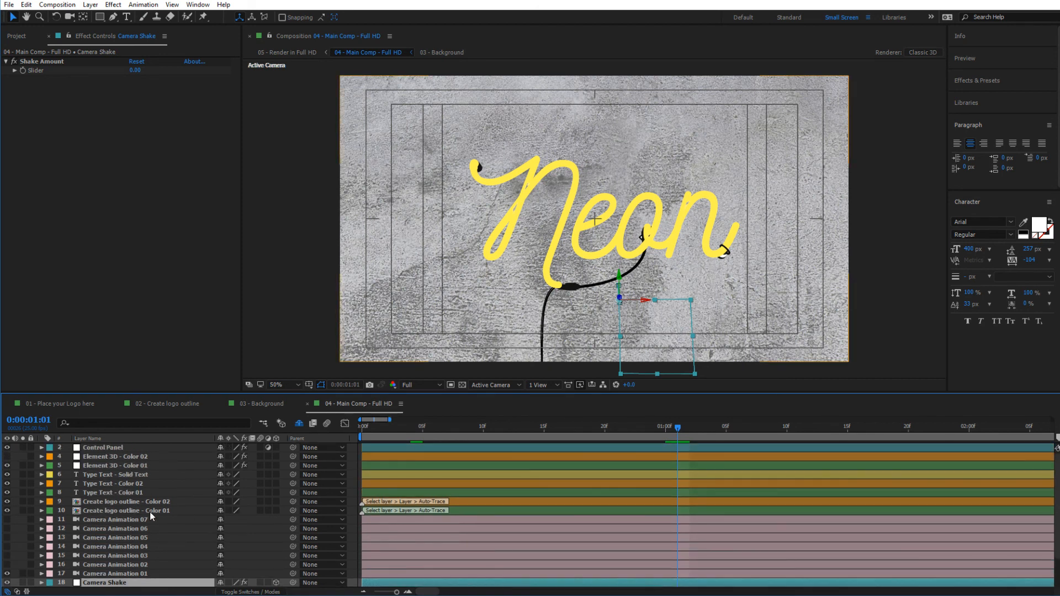
Select the Control Panel layer to reveal its neon light, reflection, flicker and spotlight colour sliders
click(124, 511)
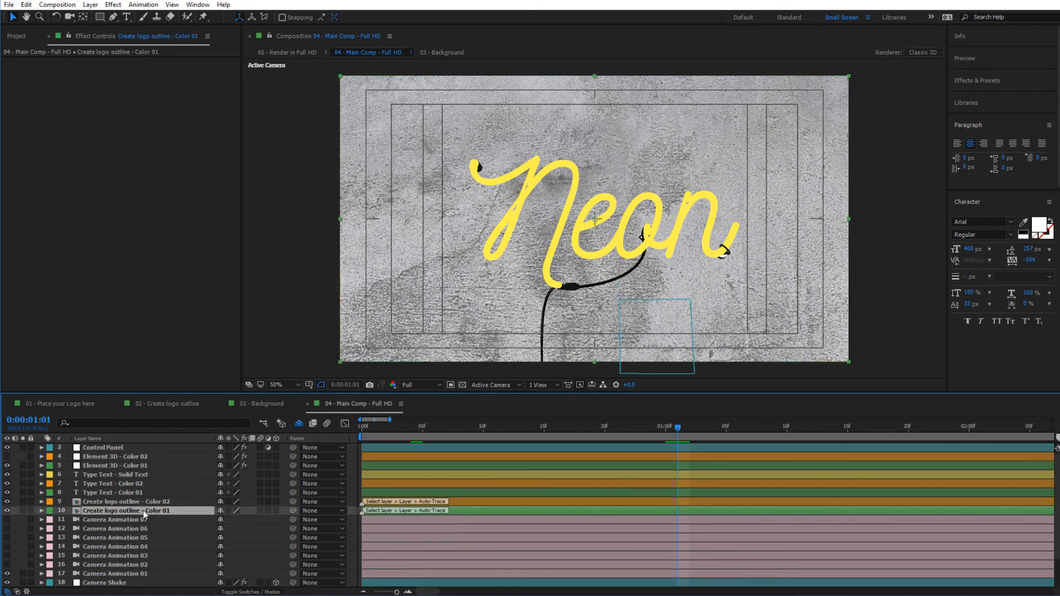
click(101, 448)
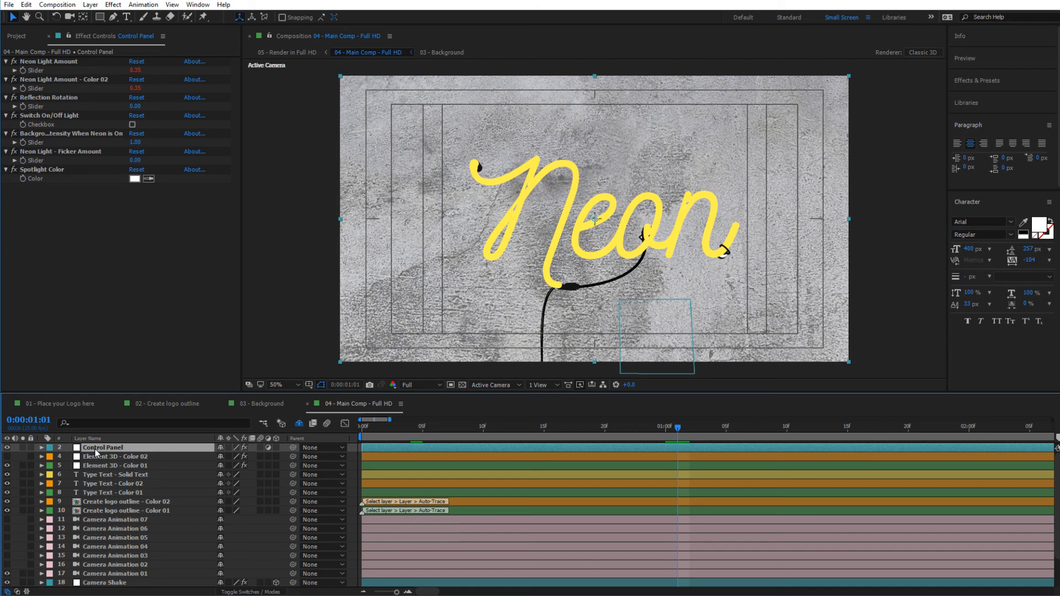
mouse_move(154, 521)
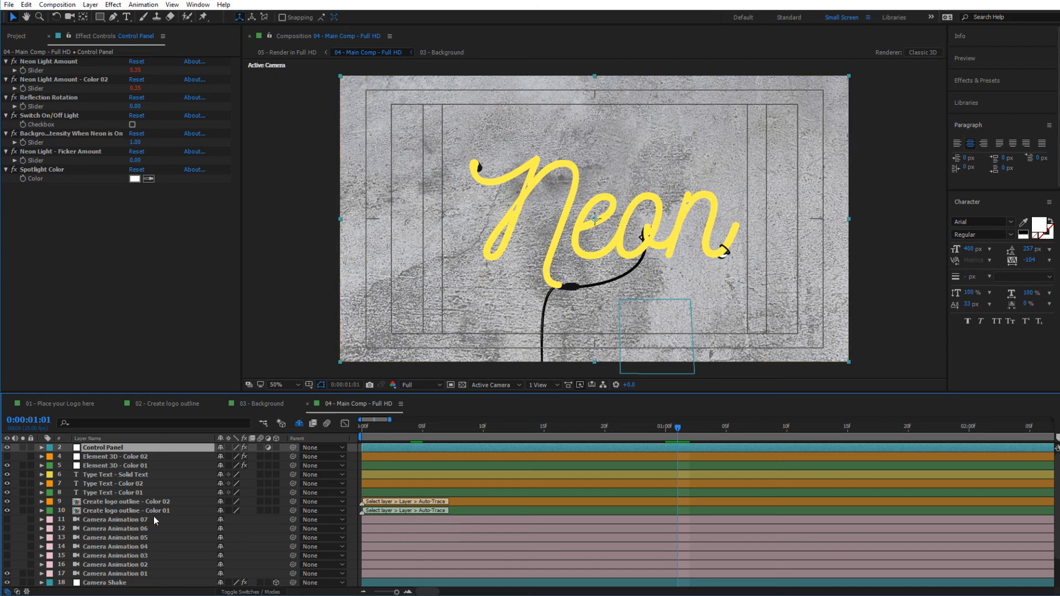